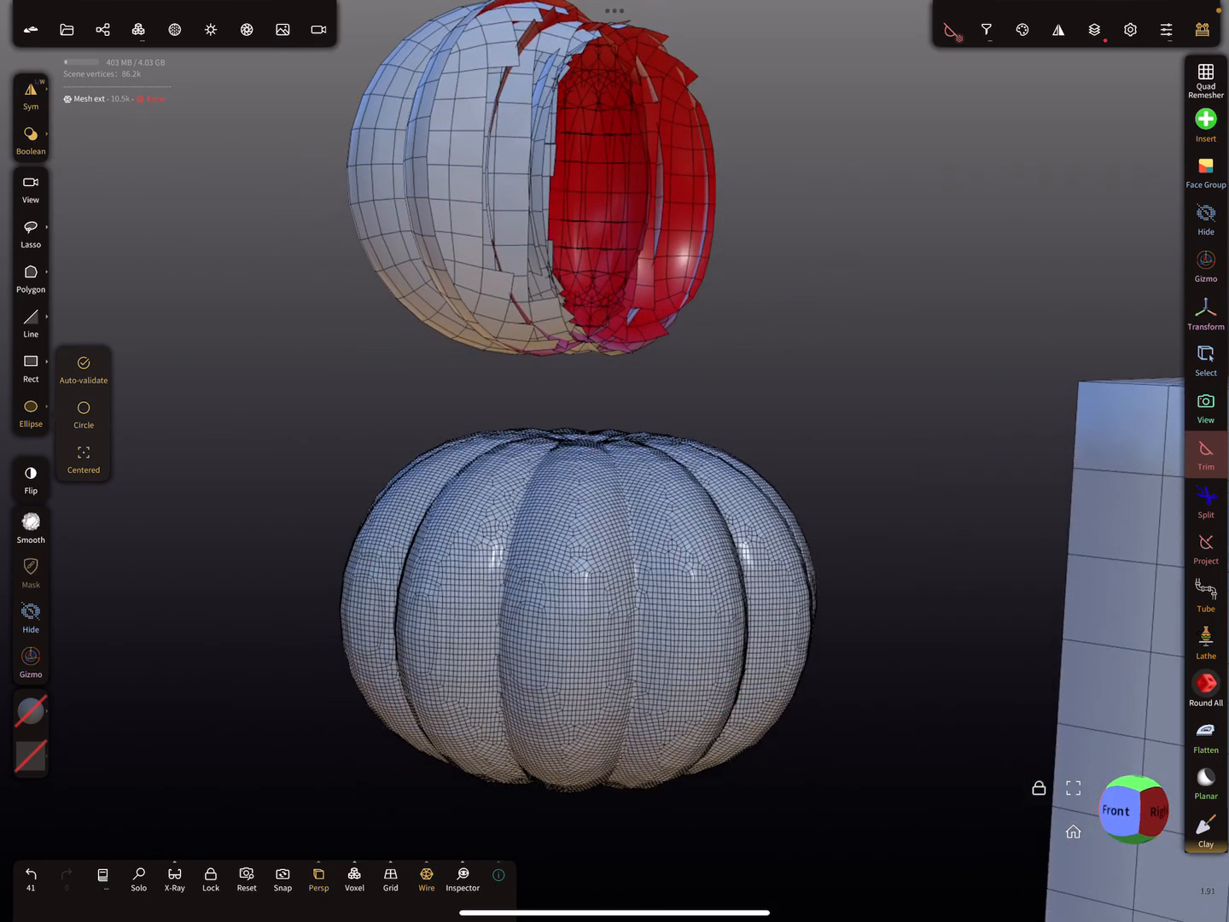
Step: Toggle the mesh wireframe off and back on, and switch to the Hide tool
{"action": "left_click", "coordinate": [426, 879]}
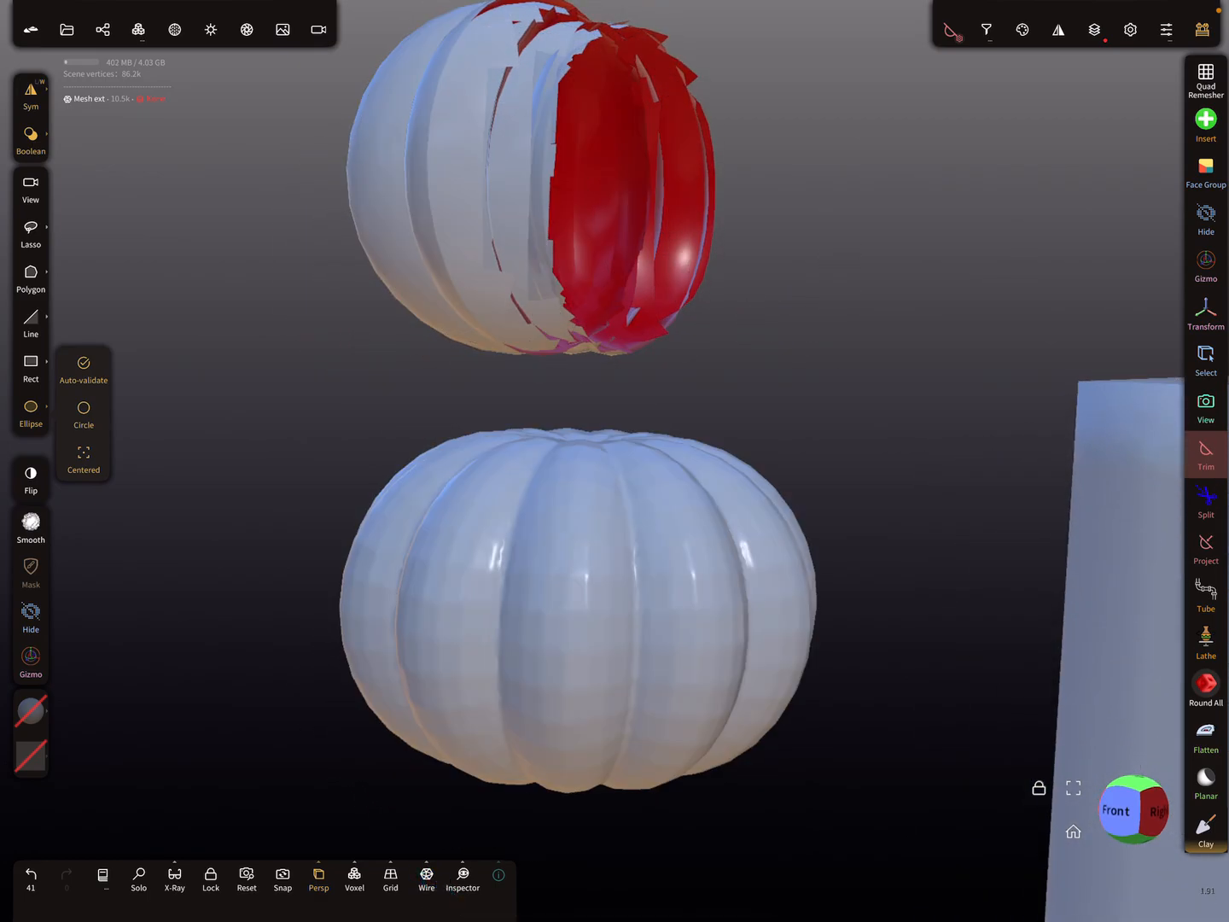
{"action": "left_click", "coordinate": [426, 879]}
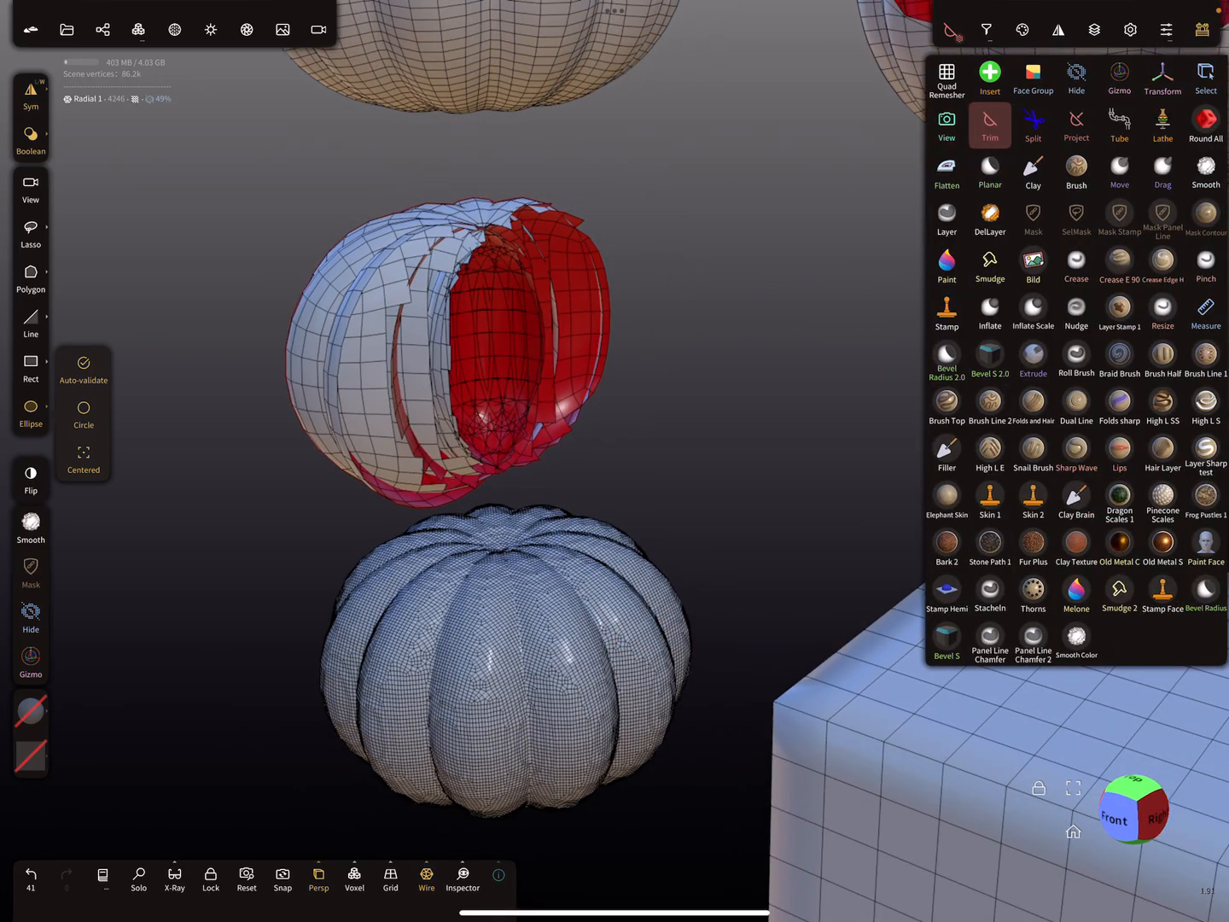
{"action": "left_click", "coordinate": [1076, 79]}
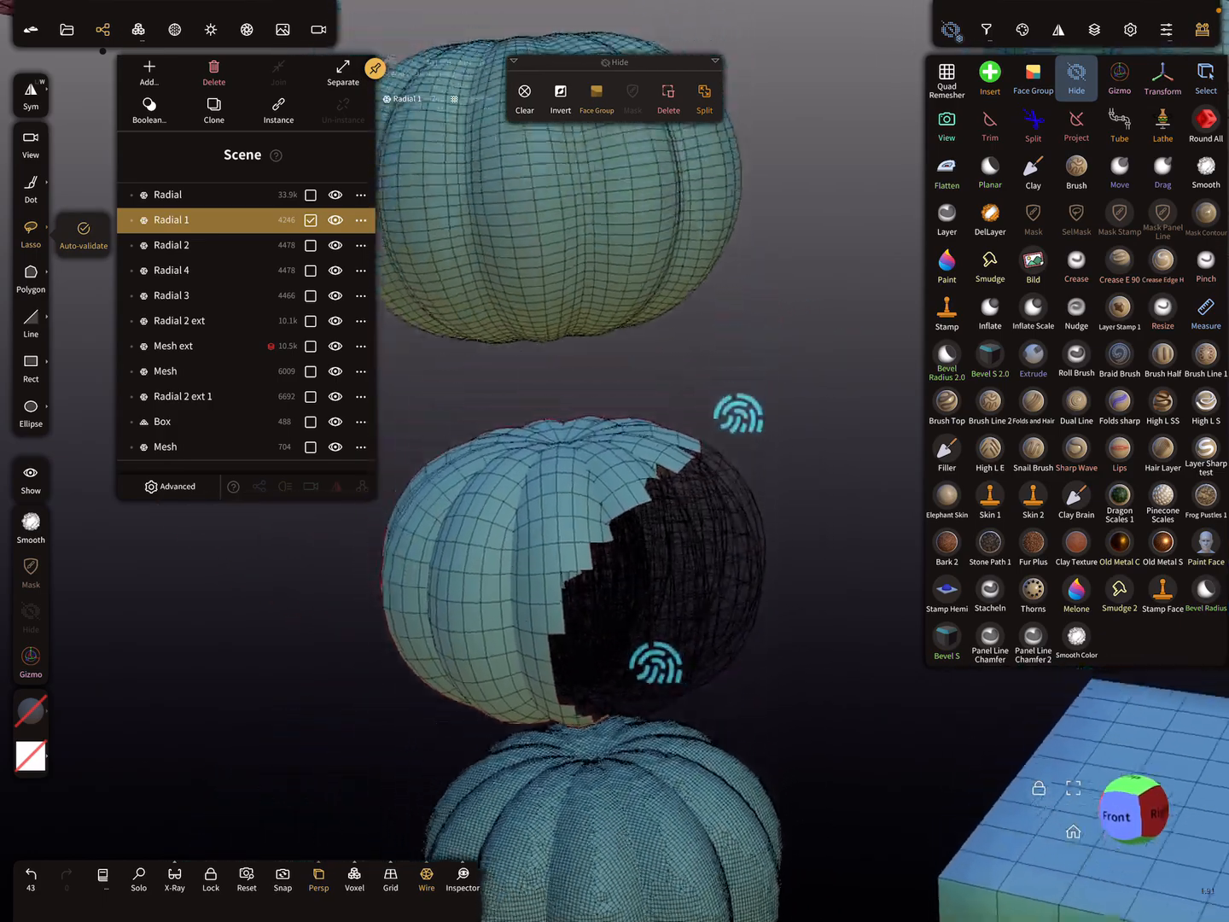
Step: Select the Radial 2 ext pumpkin, isolate it with Solo, and undo the last change
{"action": "left_click", "coordinate": [171, 245]}
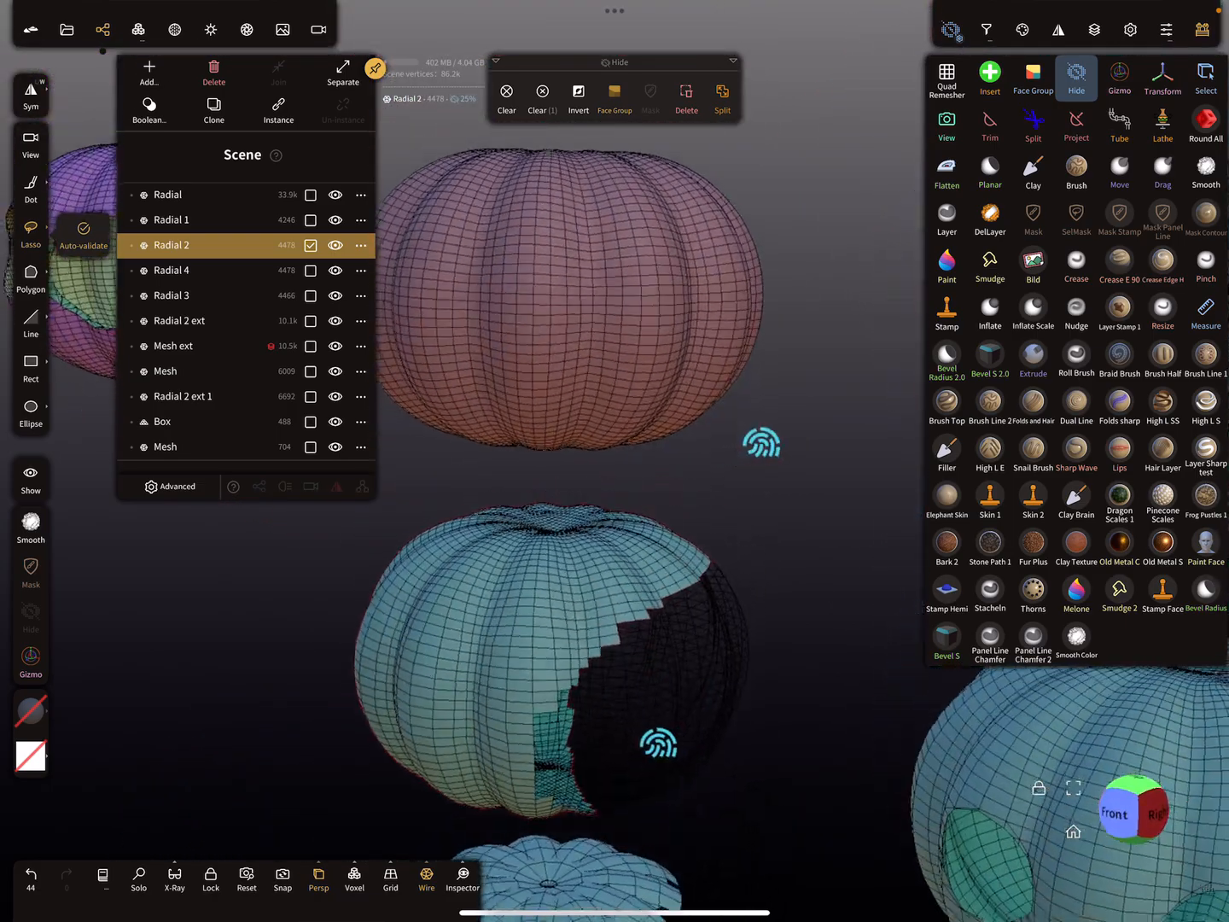
{"action": "left_click", "coordinate": [179, 320]}
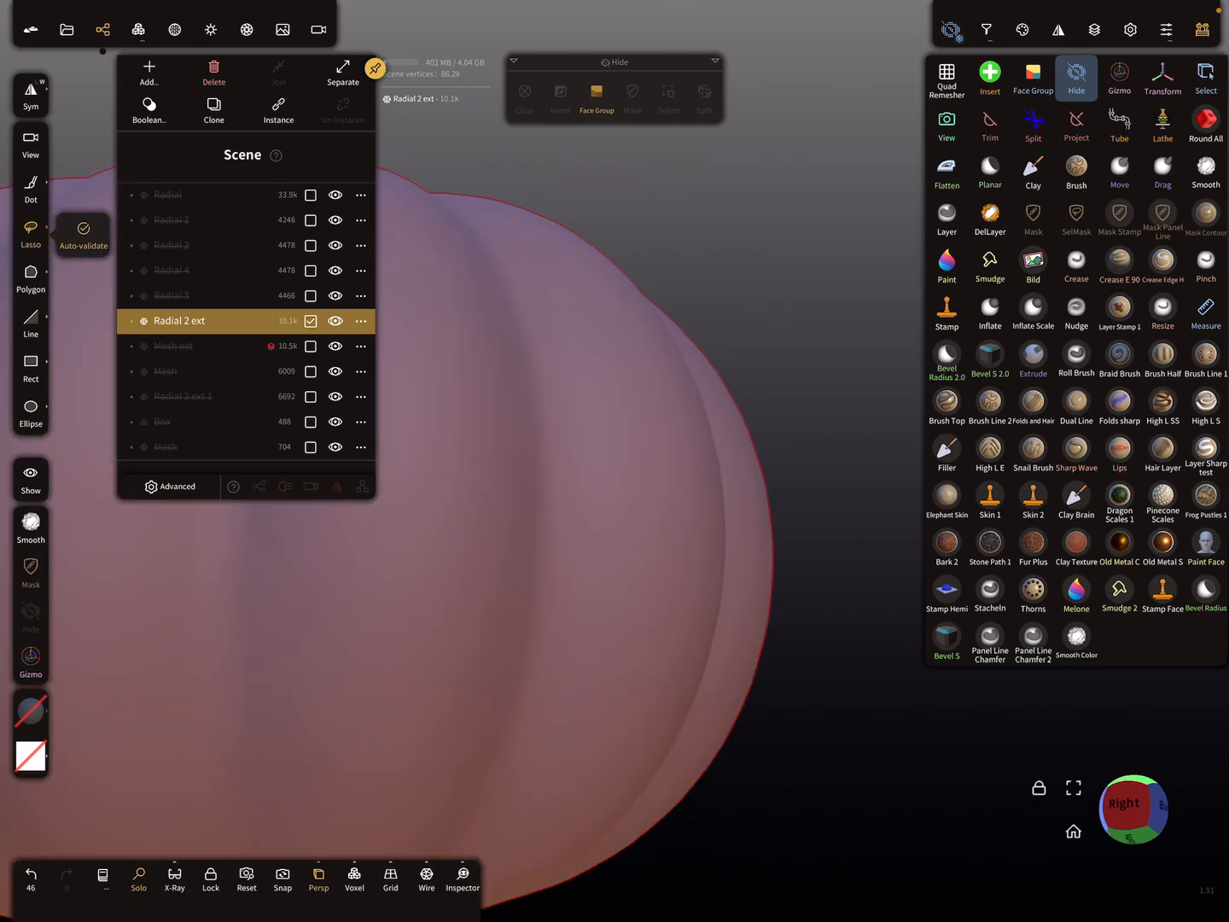
{"action": "left_click", "coordinate": [946, 127]}
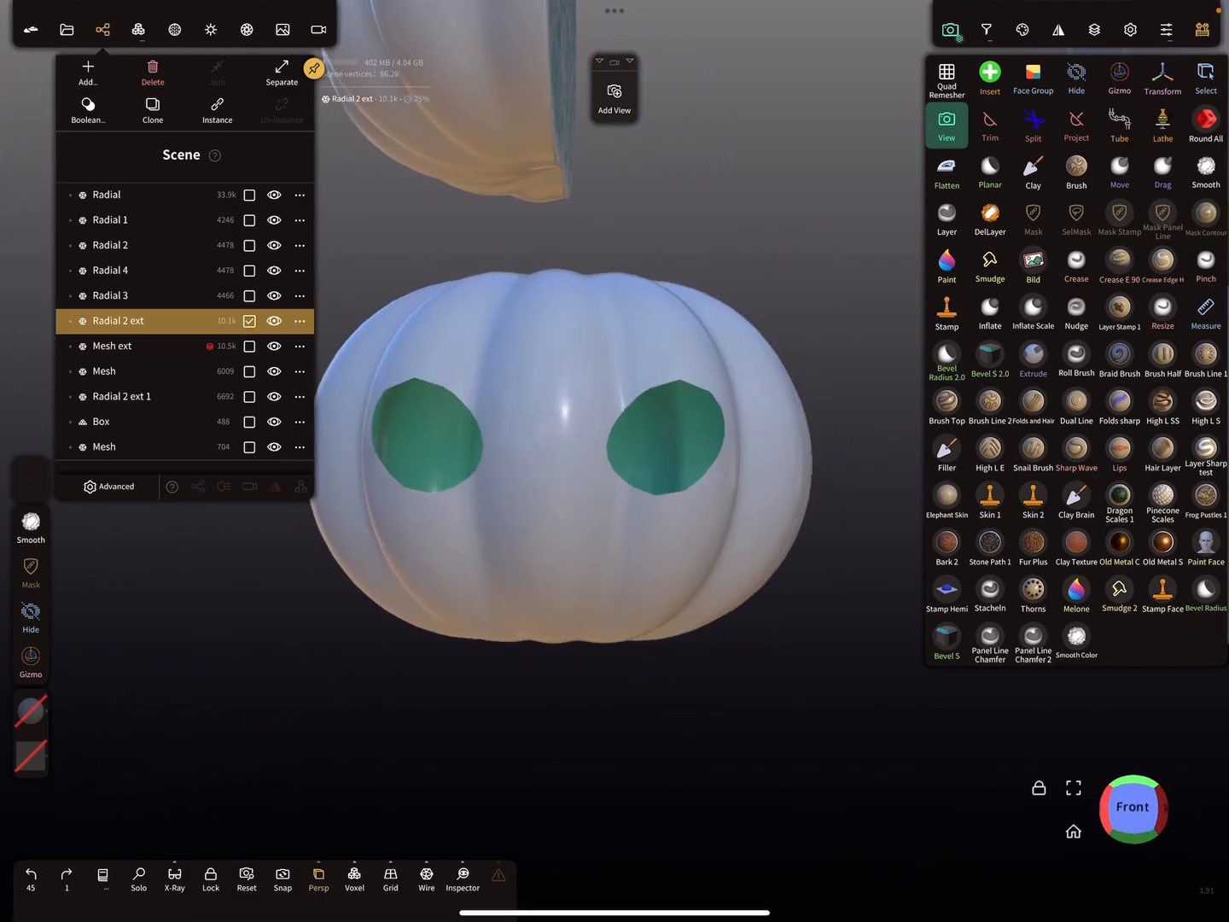
Step: Isolate Radial 3 with wireframe showing and bring up the Trim filter settings
{"action": "left_click", "coordinate": [107, 295]}
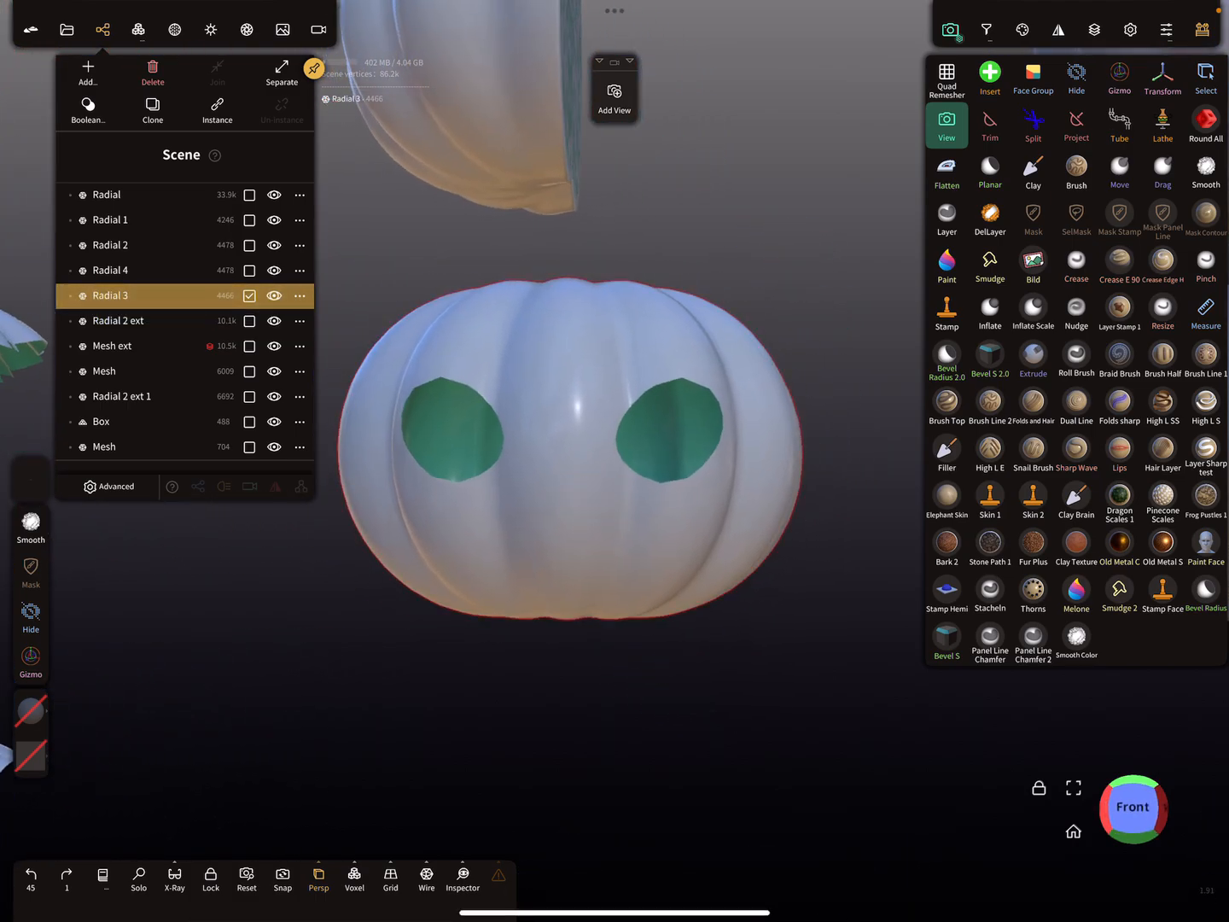
{"action": "left_click", "coordinate": [138, 870]}
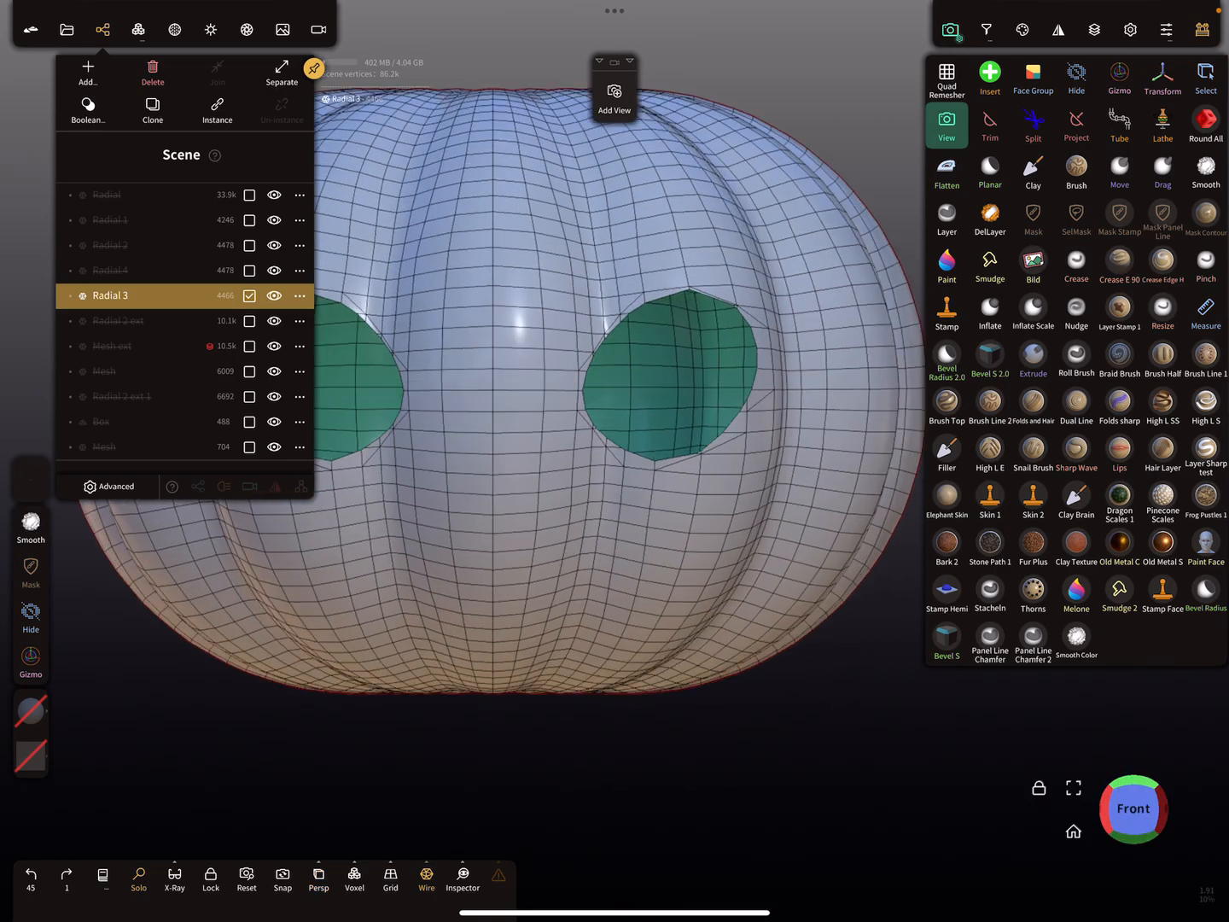
{"action": "left_click", "coordinate": [989, 125]}
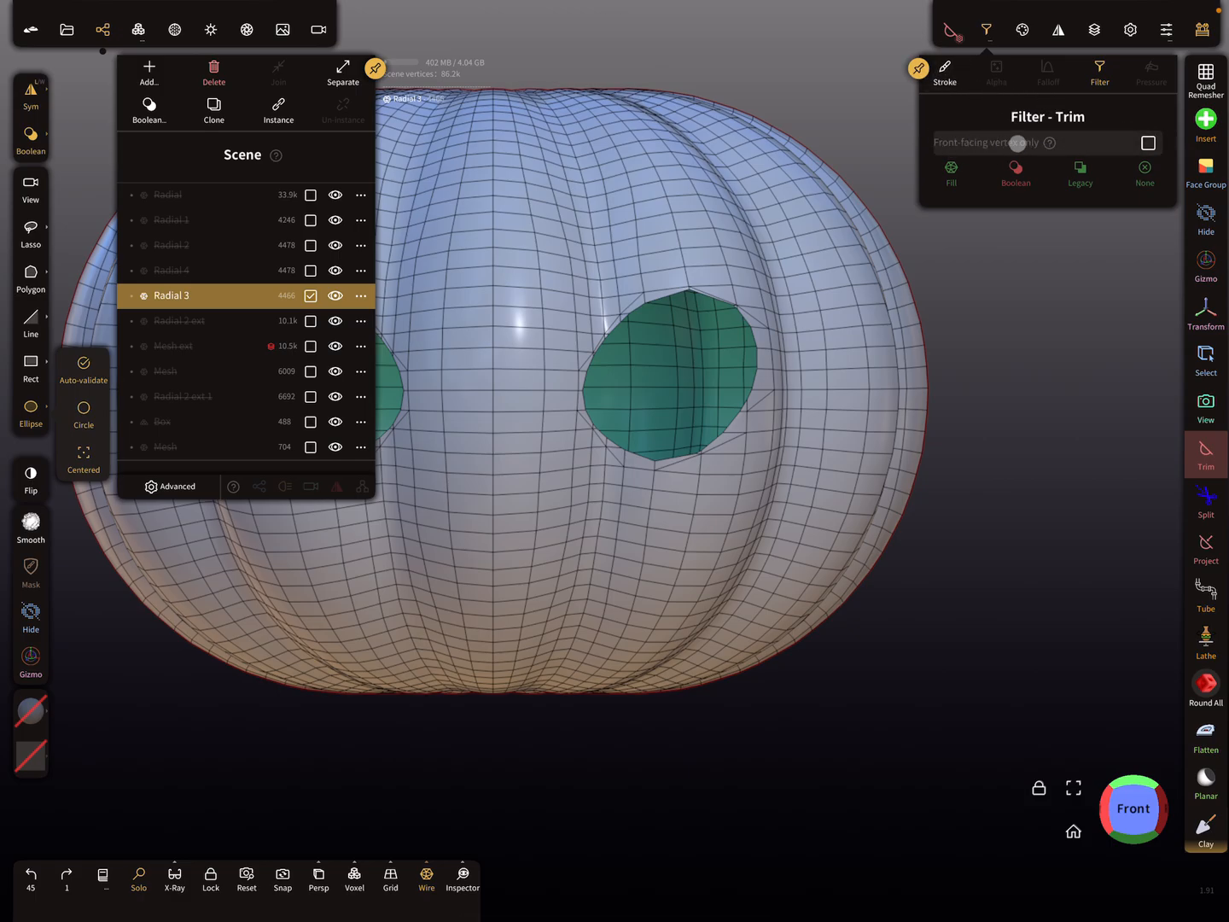
Step: Enable 'Front-facing vertex only' in the Trim filter for Radial 3
{"action": "left_click", "coordinate": [1148, 143]}
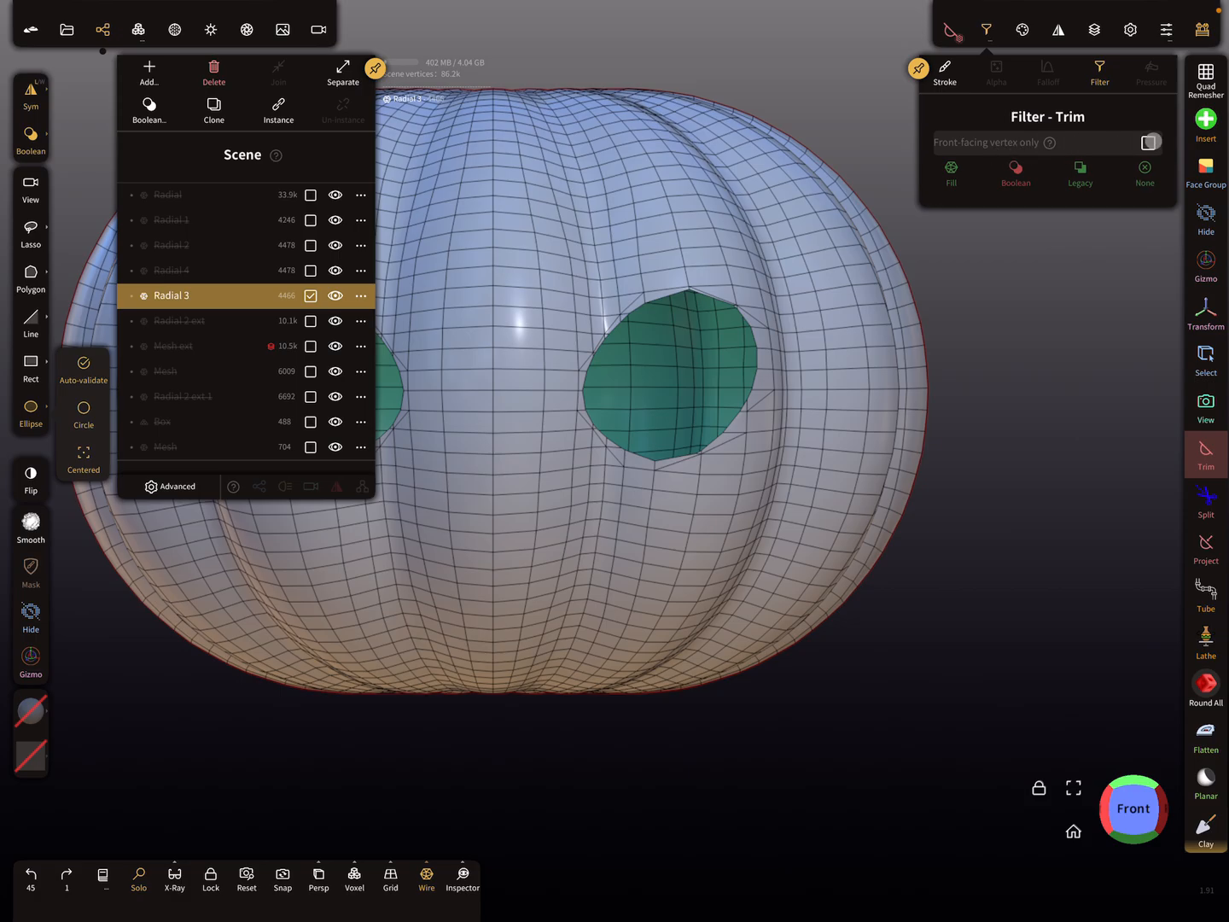
{"action": "left_click", "coordinate": [1150, 142]}
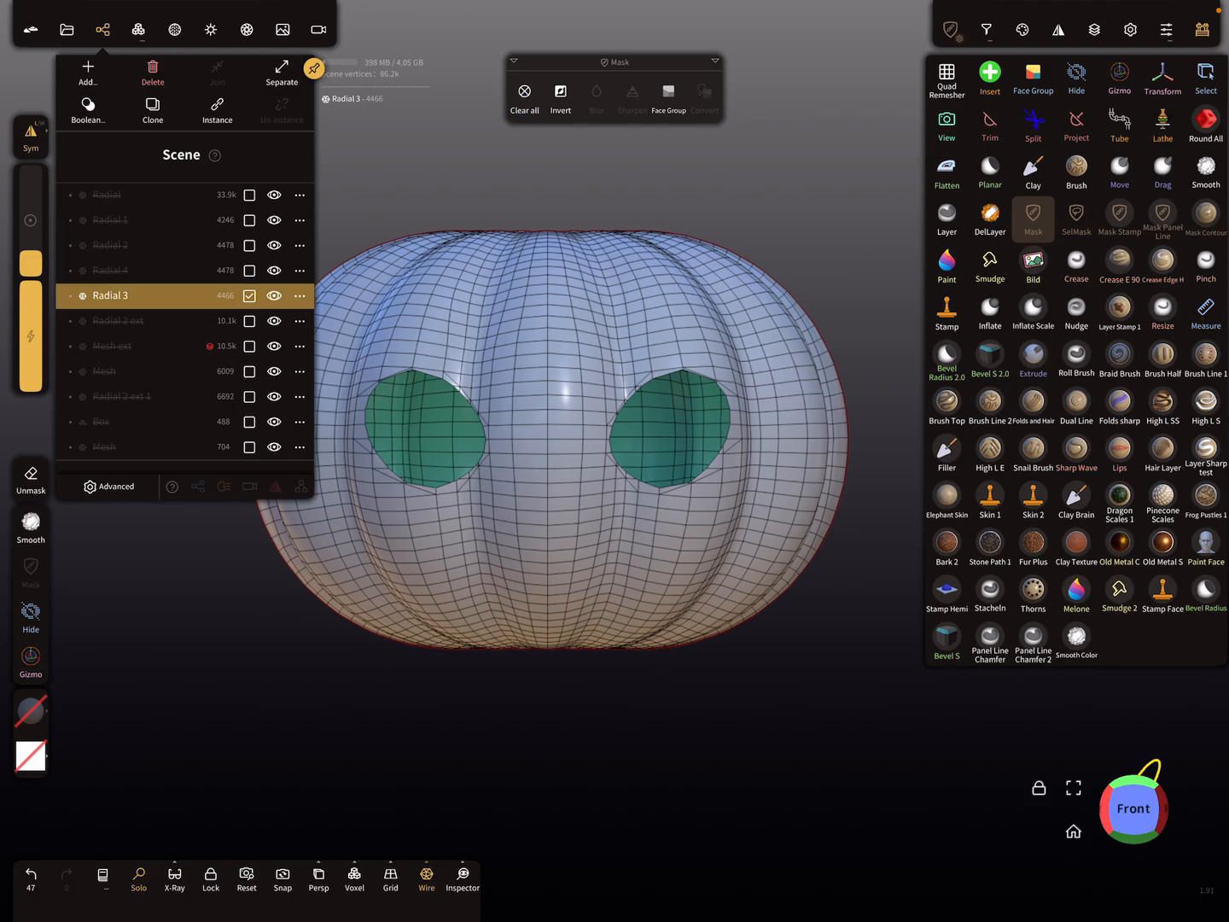
Step: Set the Trim tool's boolean mode to None so cuts leave no fill
{"action": "left_click", "coordinate": [990, 126]}
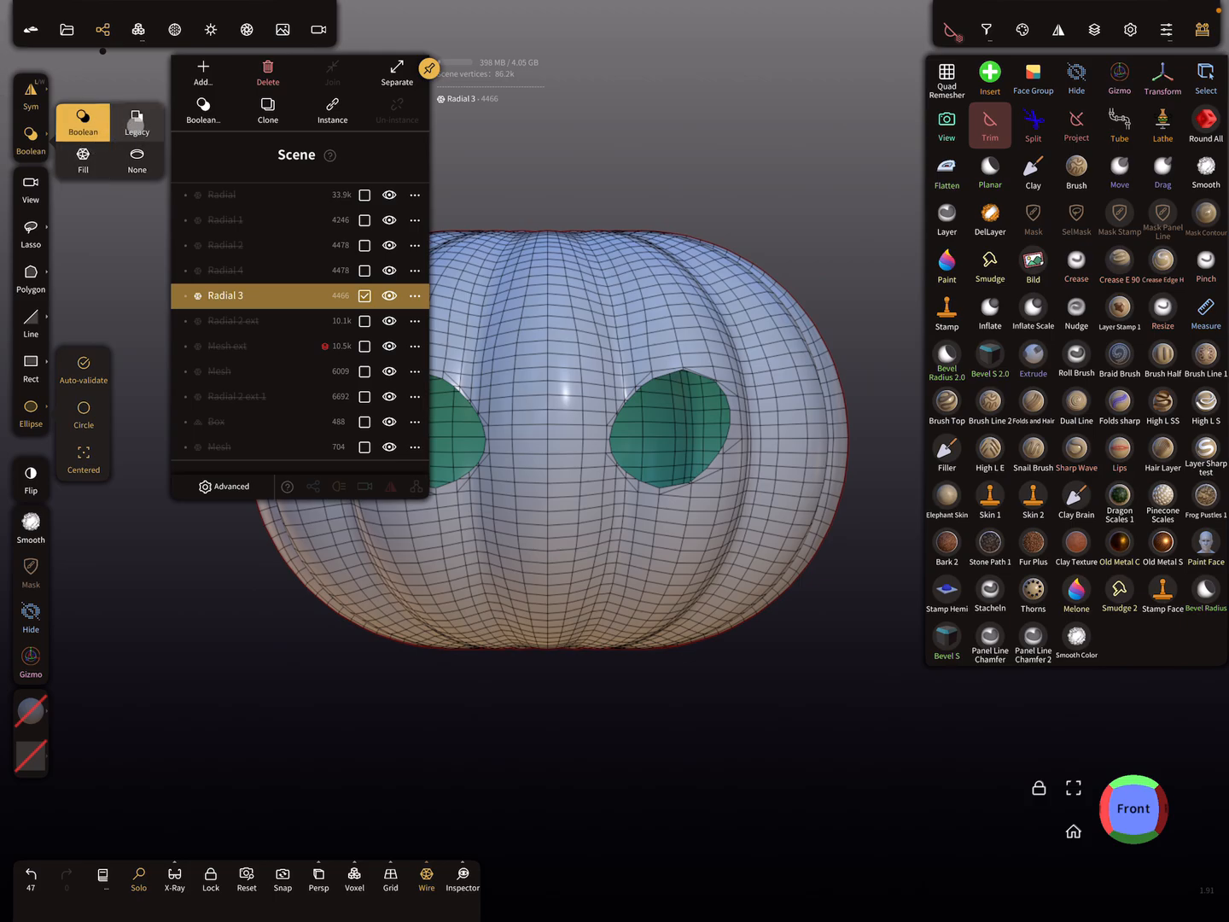
{"action": "left_click", "coordinate": [136, 158]}
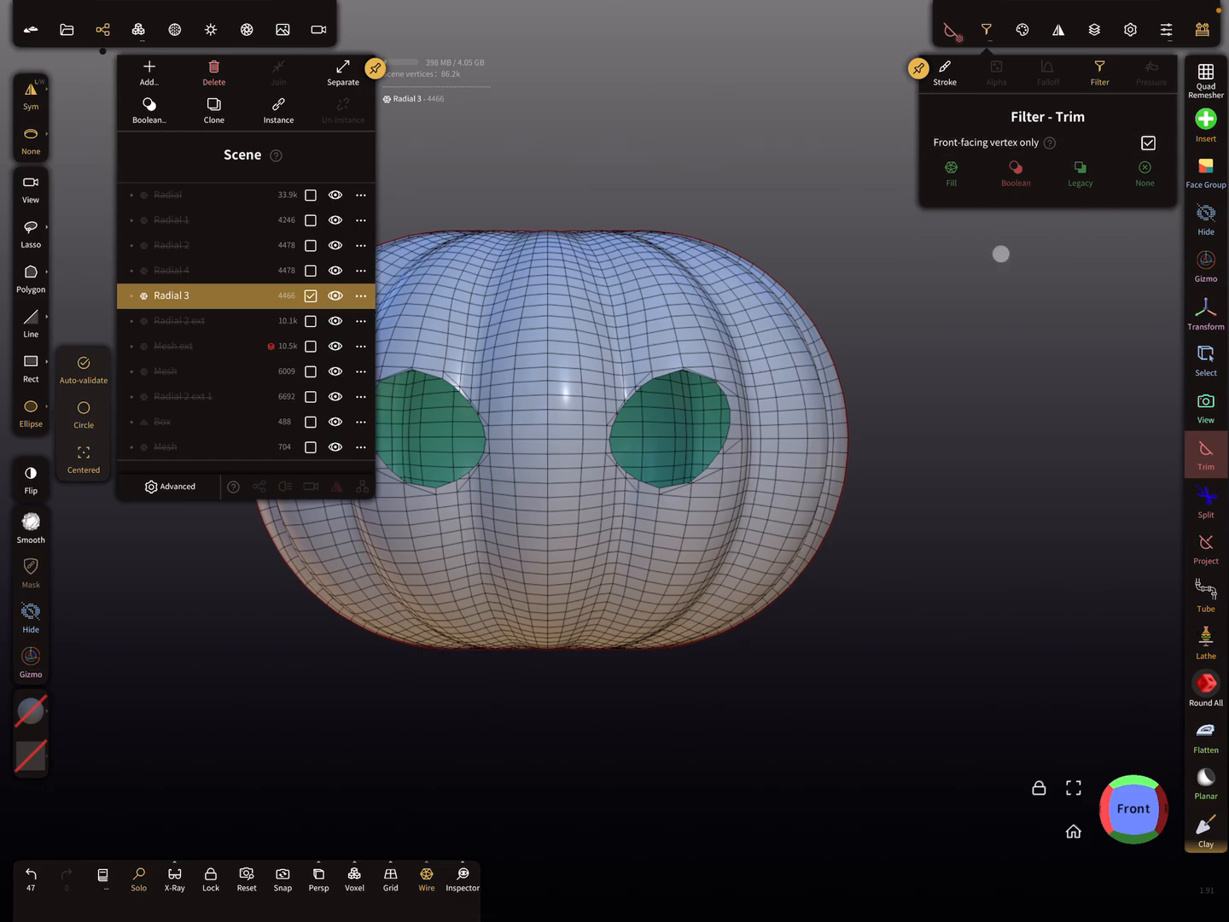
{"action": "mouse_move", "coordinate": [1005, 505]}
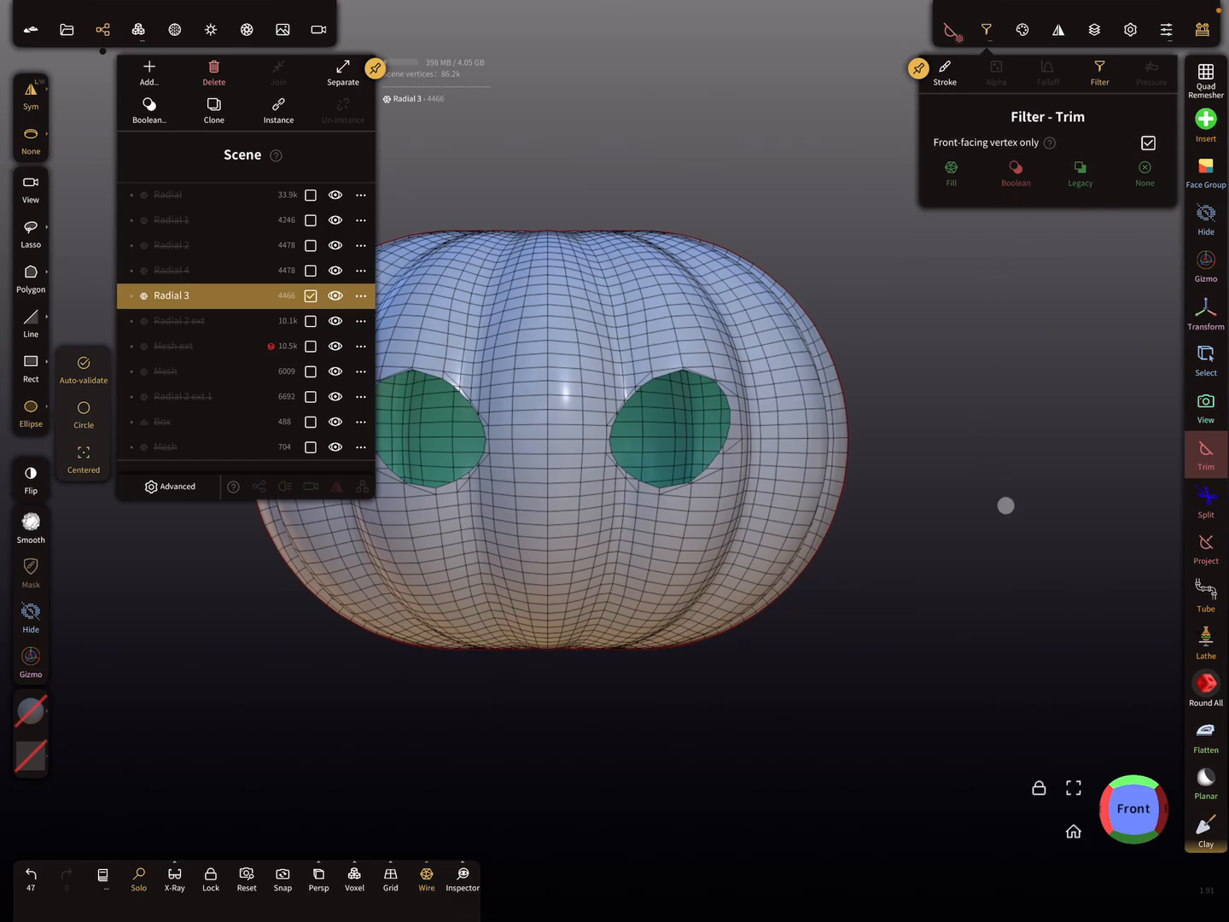
{"action": "mouse_move", "coordinate": [640, 305]}
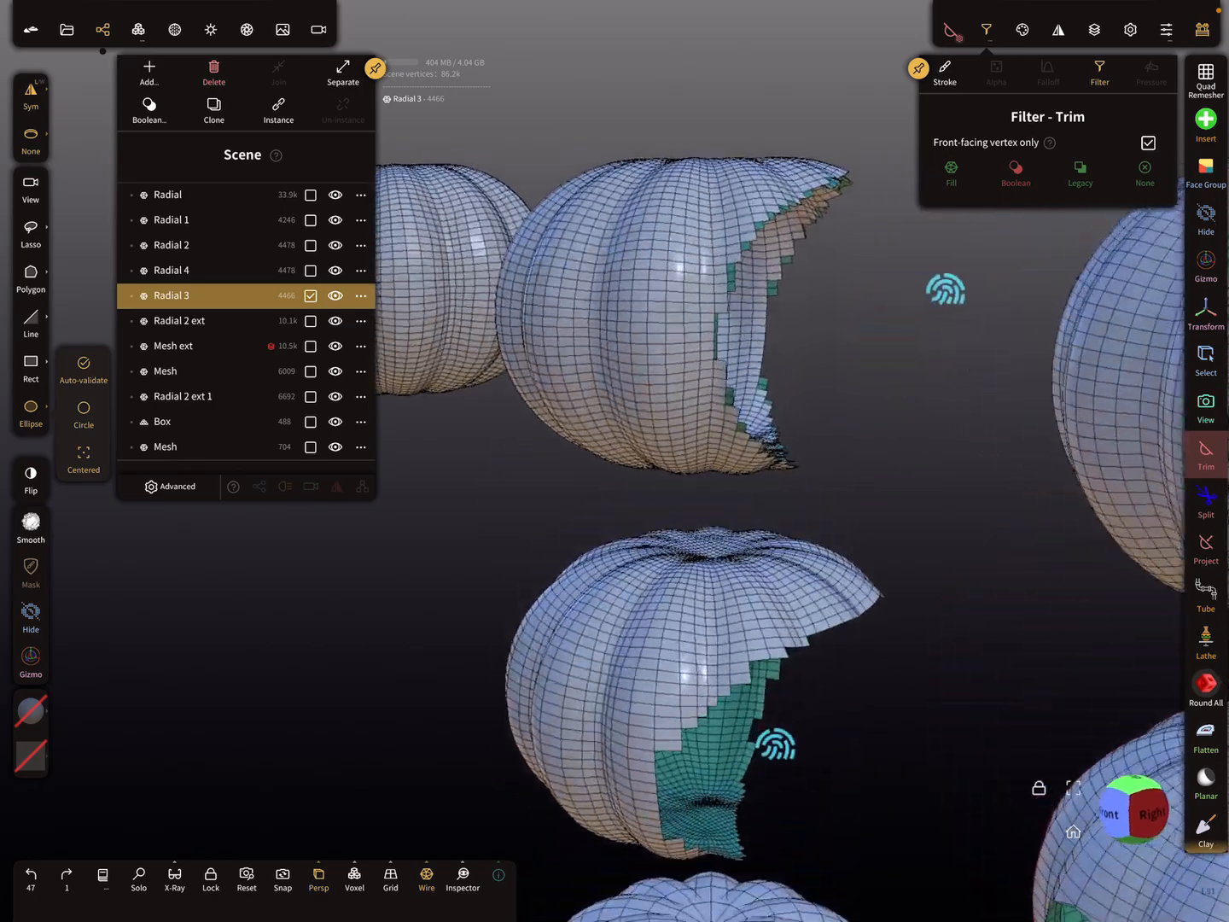
{"action": "left_click", "coordinate": [179, 321]}
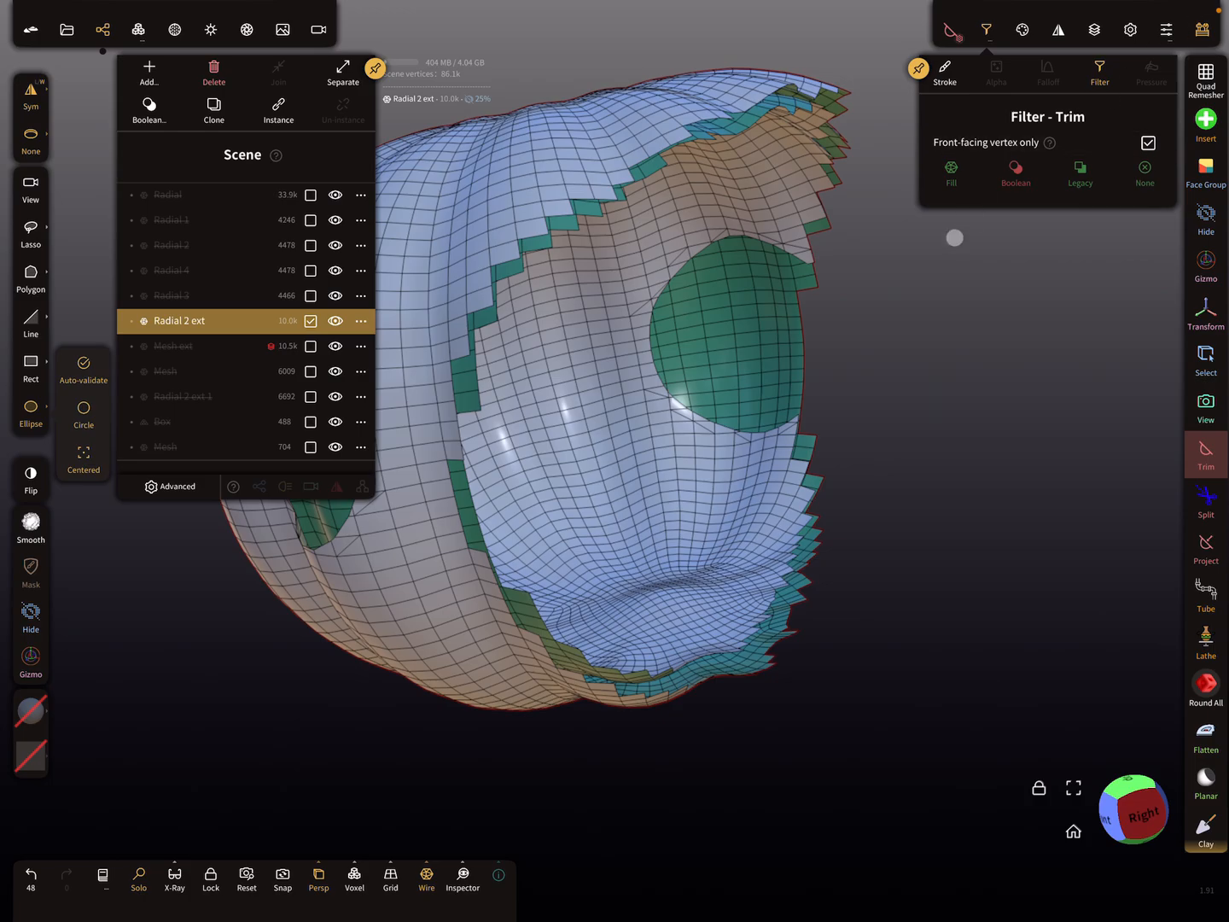
{"action": "mouse_move", "coordinate": [764, 346]}
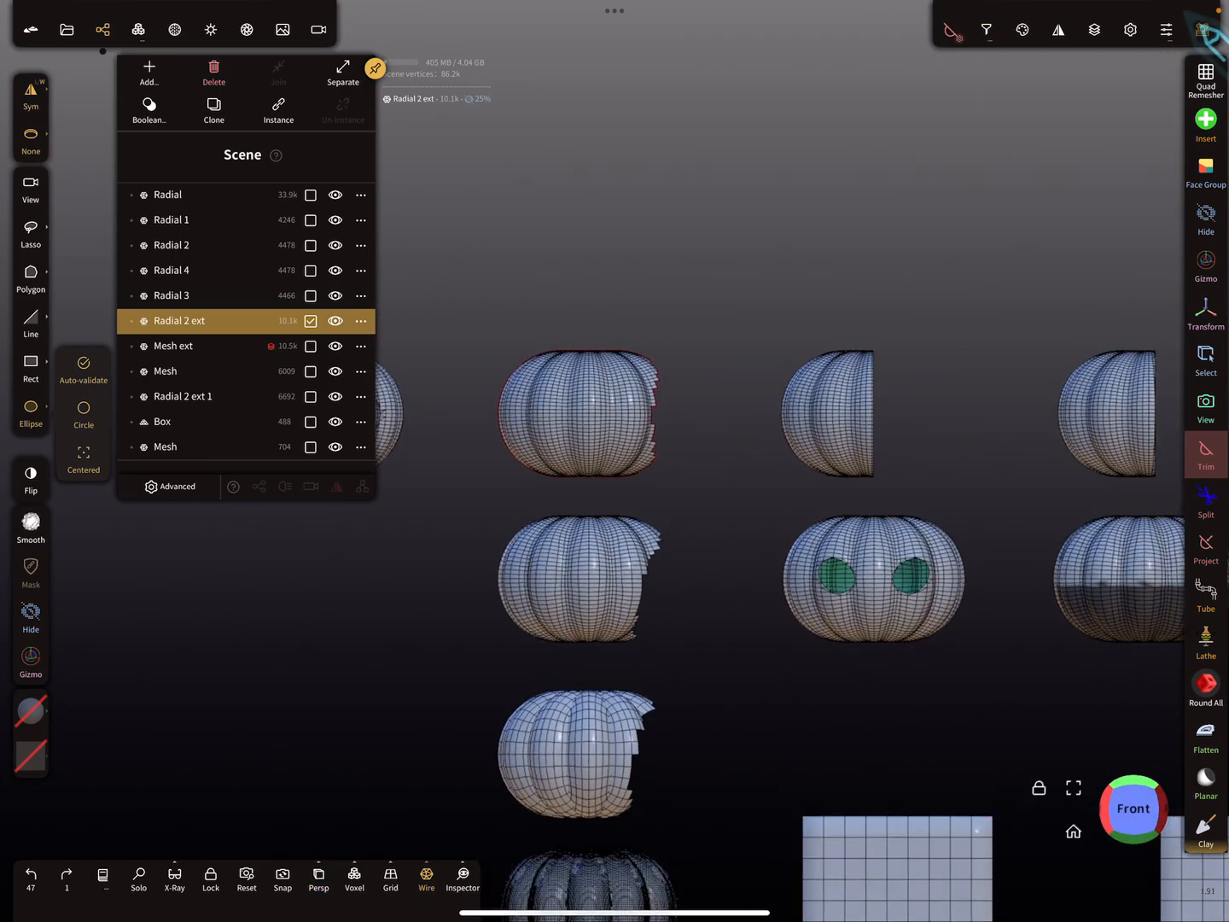
Step: Briefly use Hide, select the Box mesh, and set trim boolean mode to None
{"action": "left_click", "coordinate": [1077, 77]}
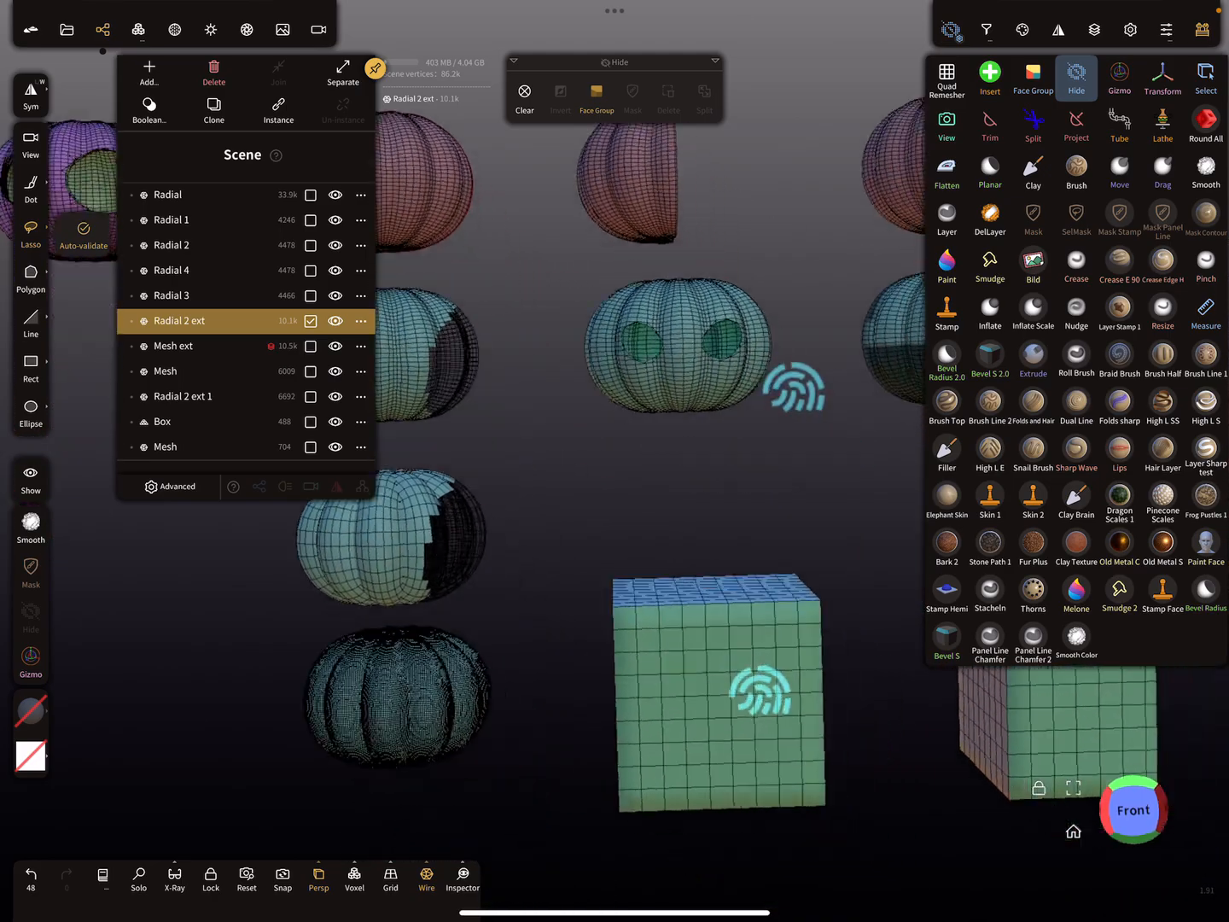
{"action": "left_click", "coordinate": [162, 420]}
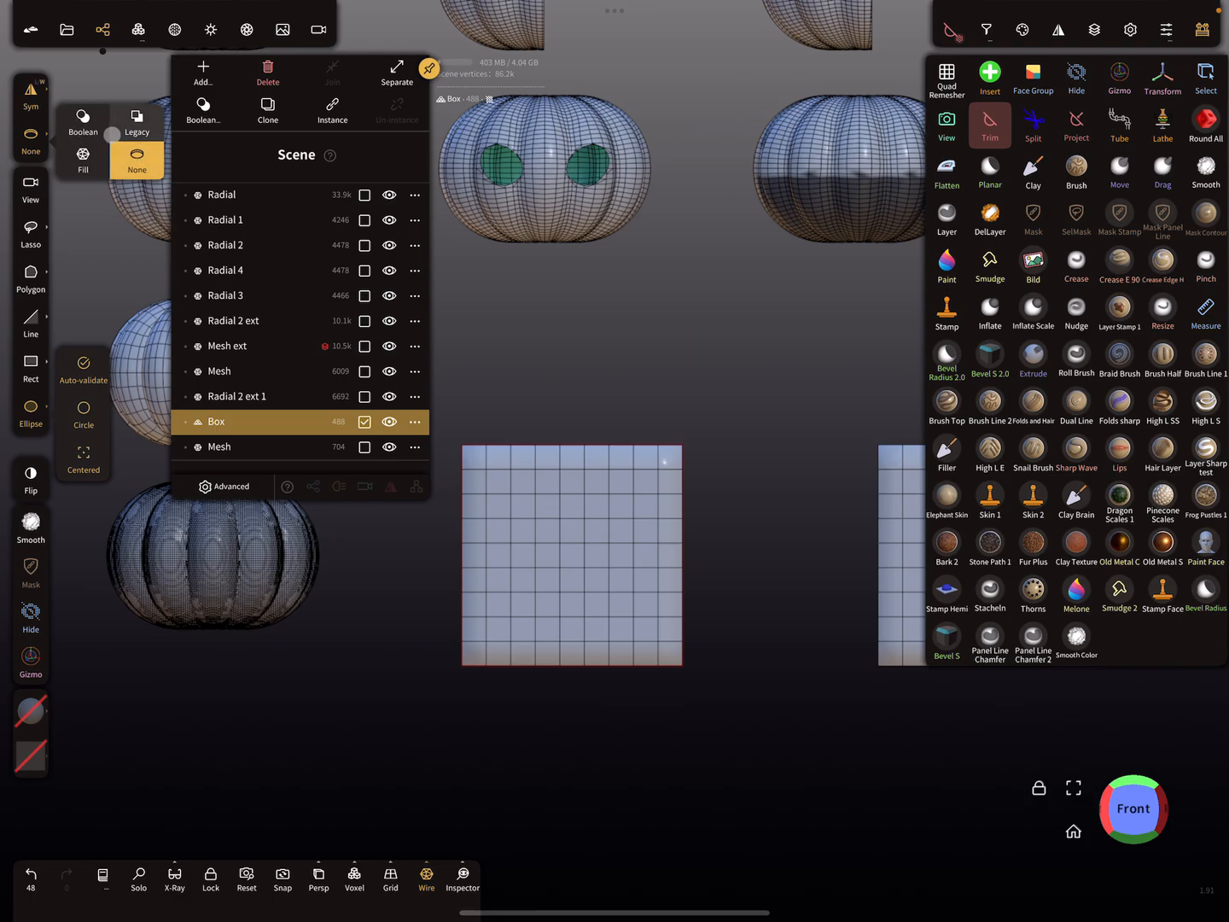
{"action": "left_click", "coordinate": [136, 122]}
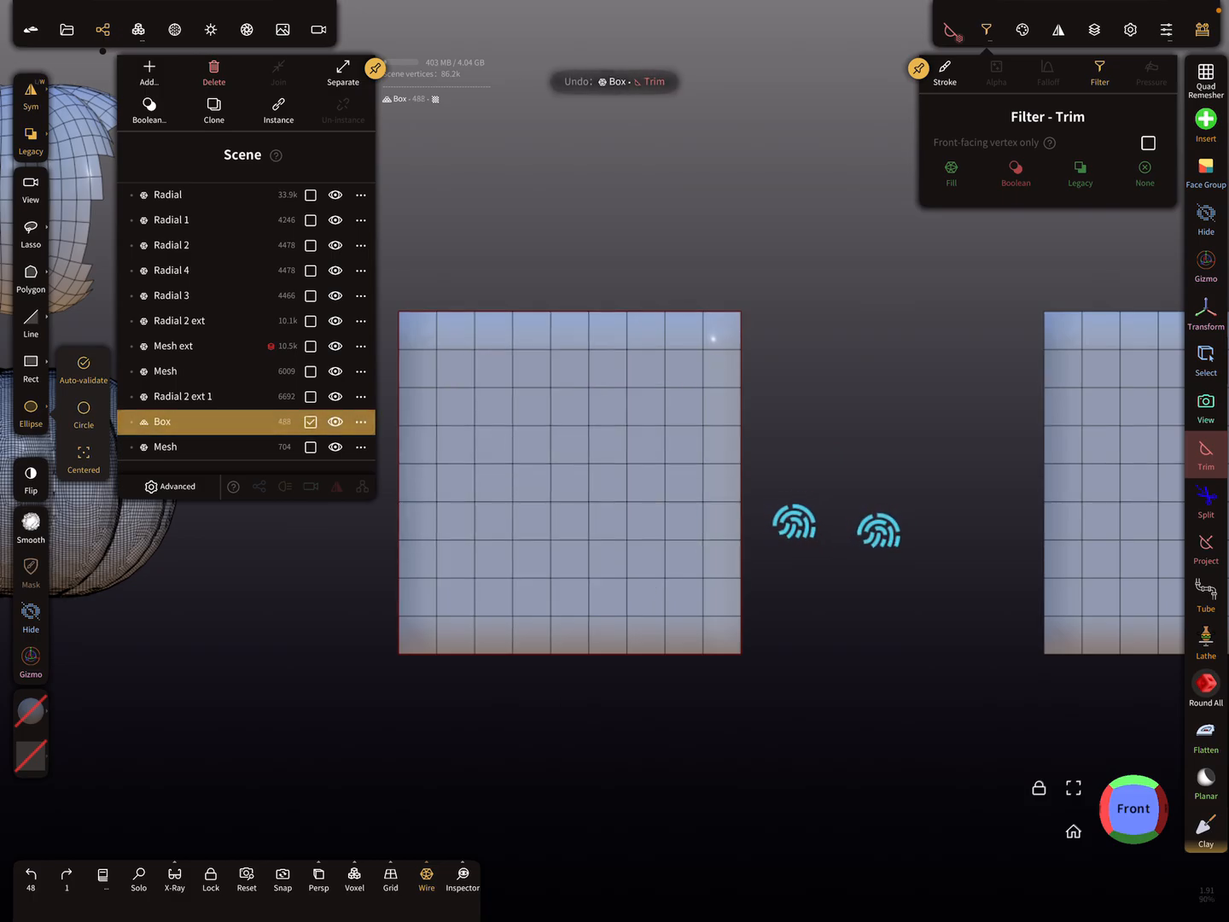
Step: Show the trim settings with Legacy hole filling, Detail, Hole smoothing and Threshold epsilon
{"action": "left_click", "coordinate": [945, 72]}
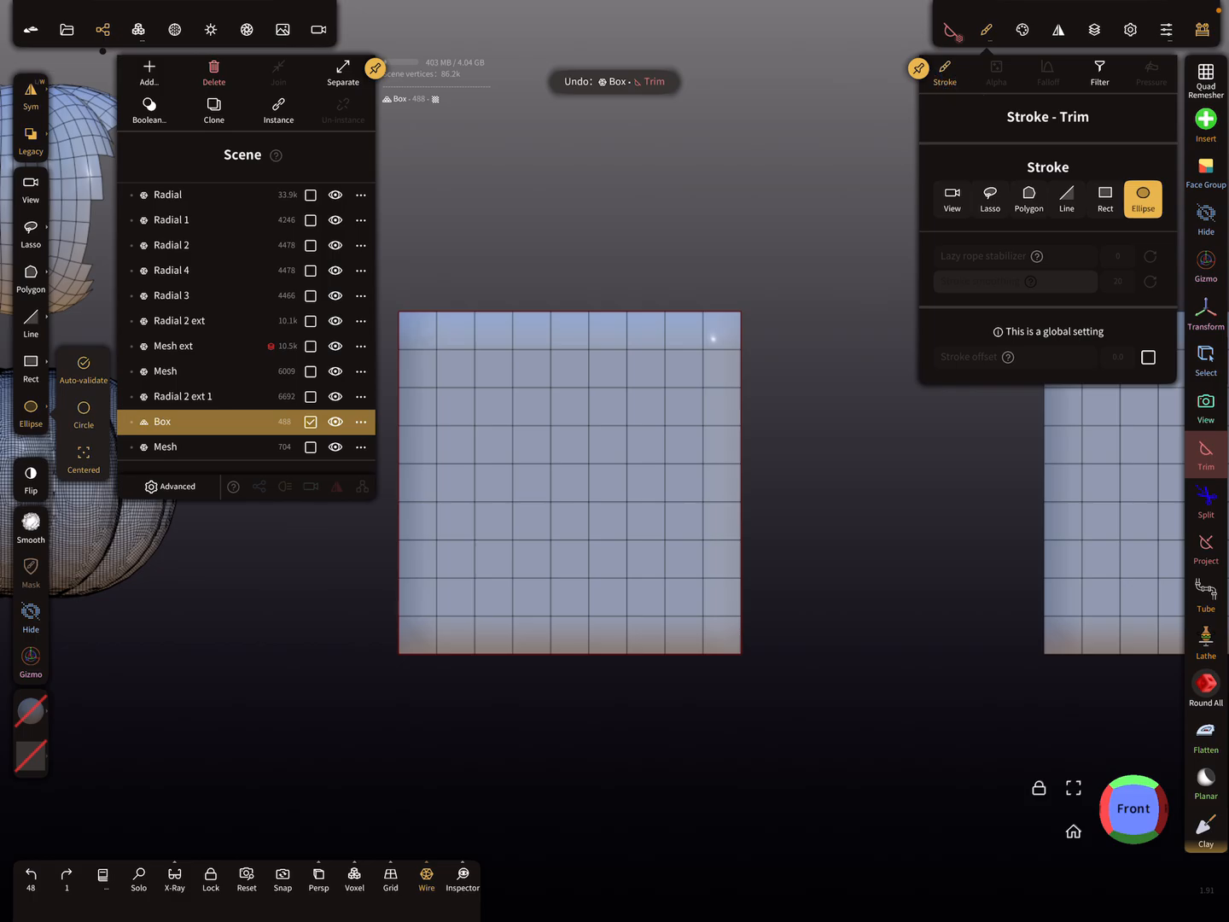
{"action": "left_click", "coordinate": [949, 29]}
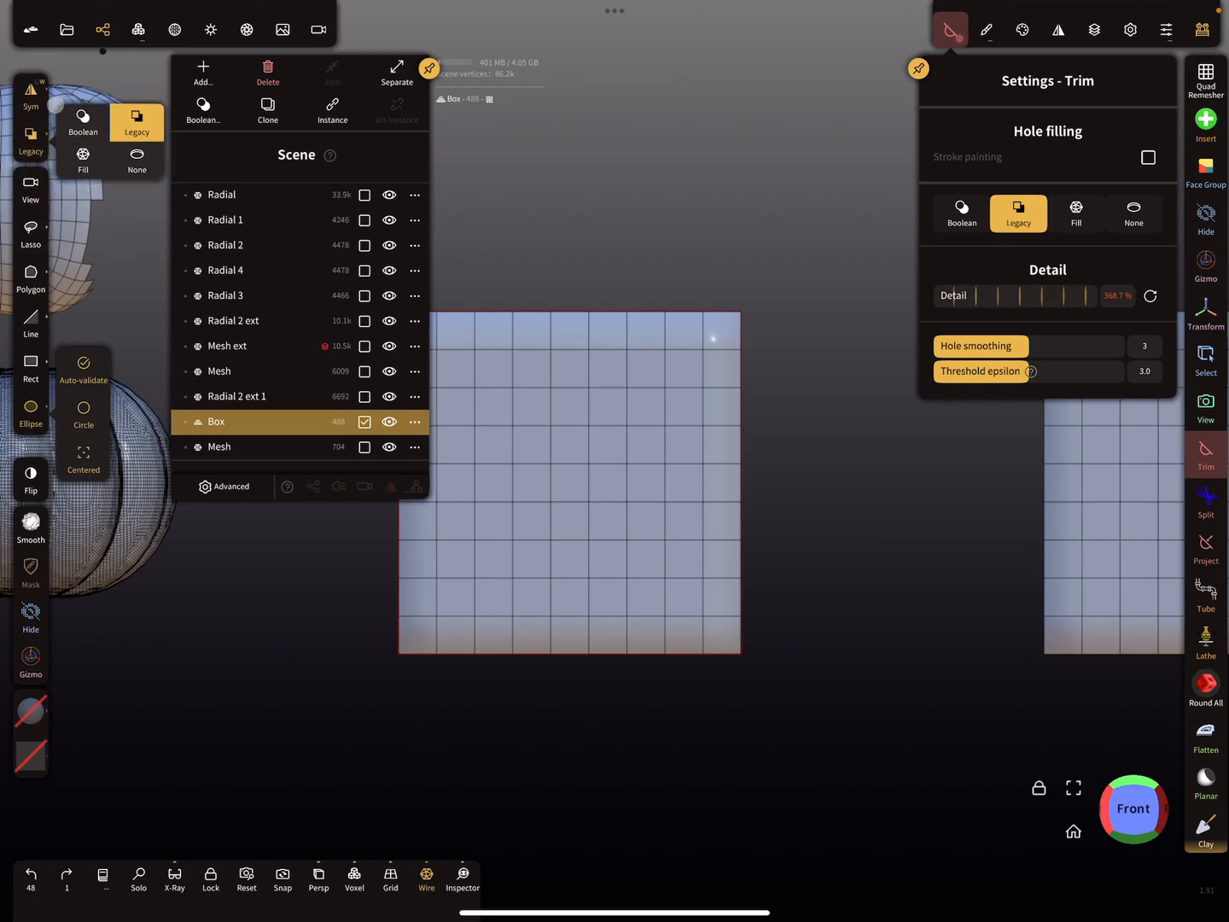
Step: Compare Boolean and Legacy hole filling, leaving Boolean selected with shape detail at 13.8%
{"action": "left_click", "coordinate": [961, 213]}
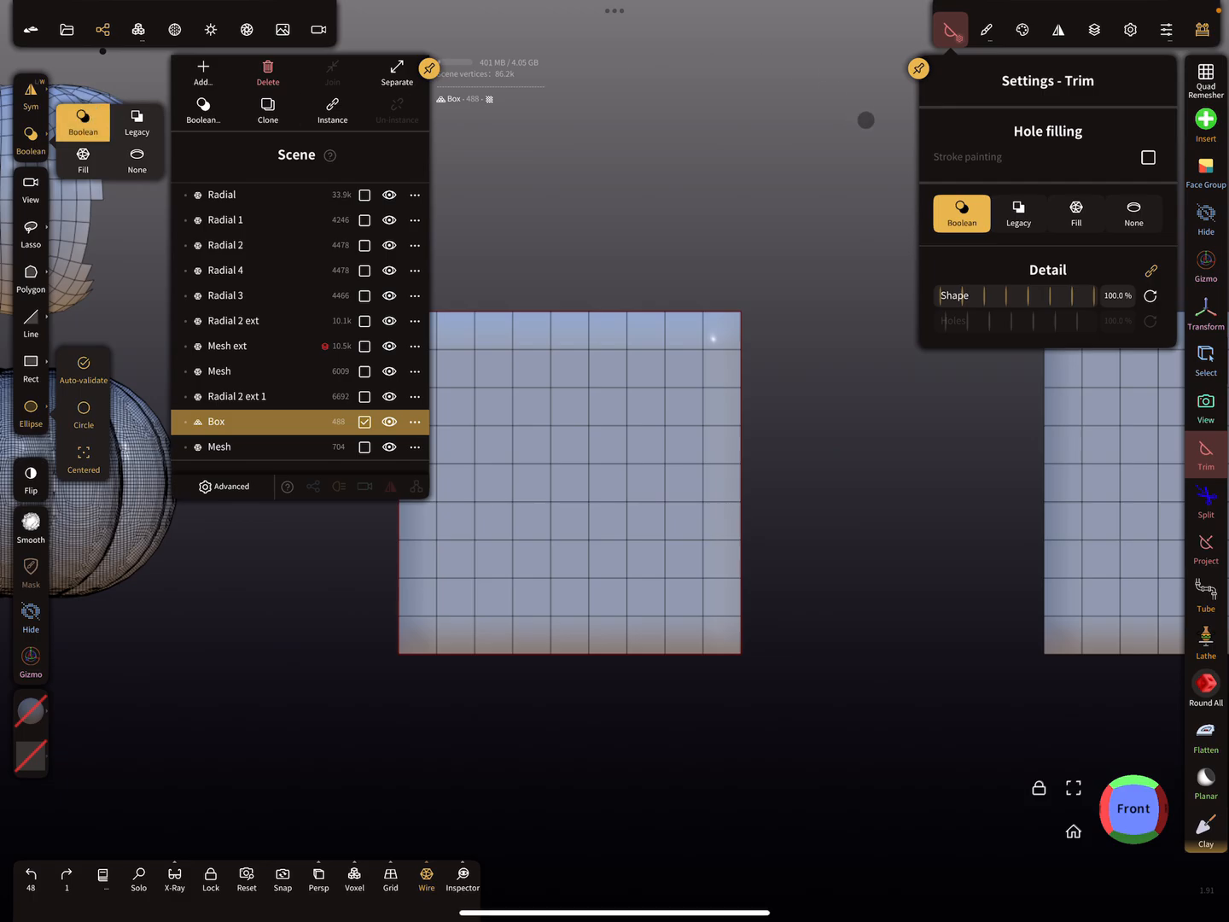
{"action": "left_click_drag", "start_coordinate": [1088, 314], "coordinate": [960, 314]}
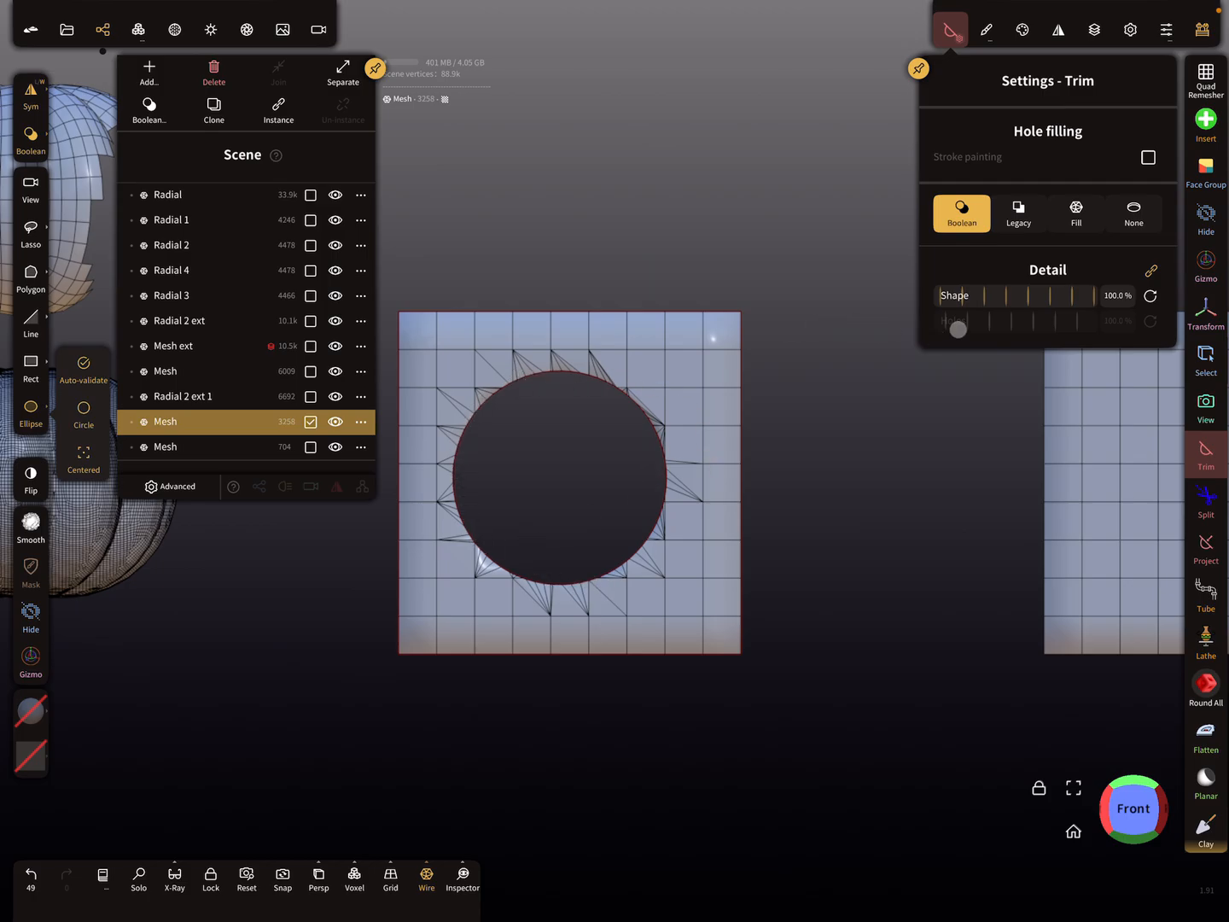
{"action": "left_click_drag", "start_coordinate": [958, 328], "coordinate": [1089, 296]}
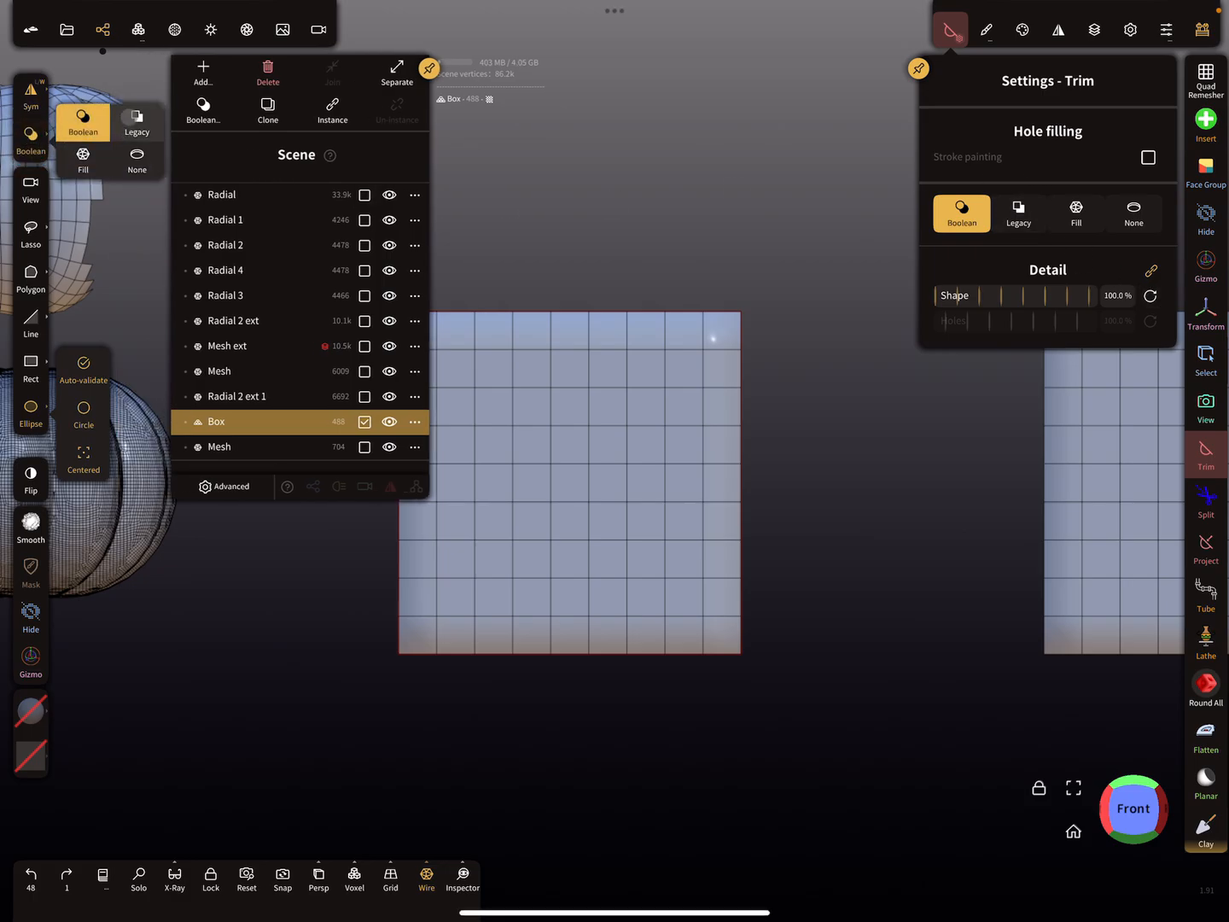
{"action": "left_click", "coordinate": [1018, 212]}
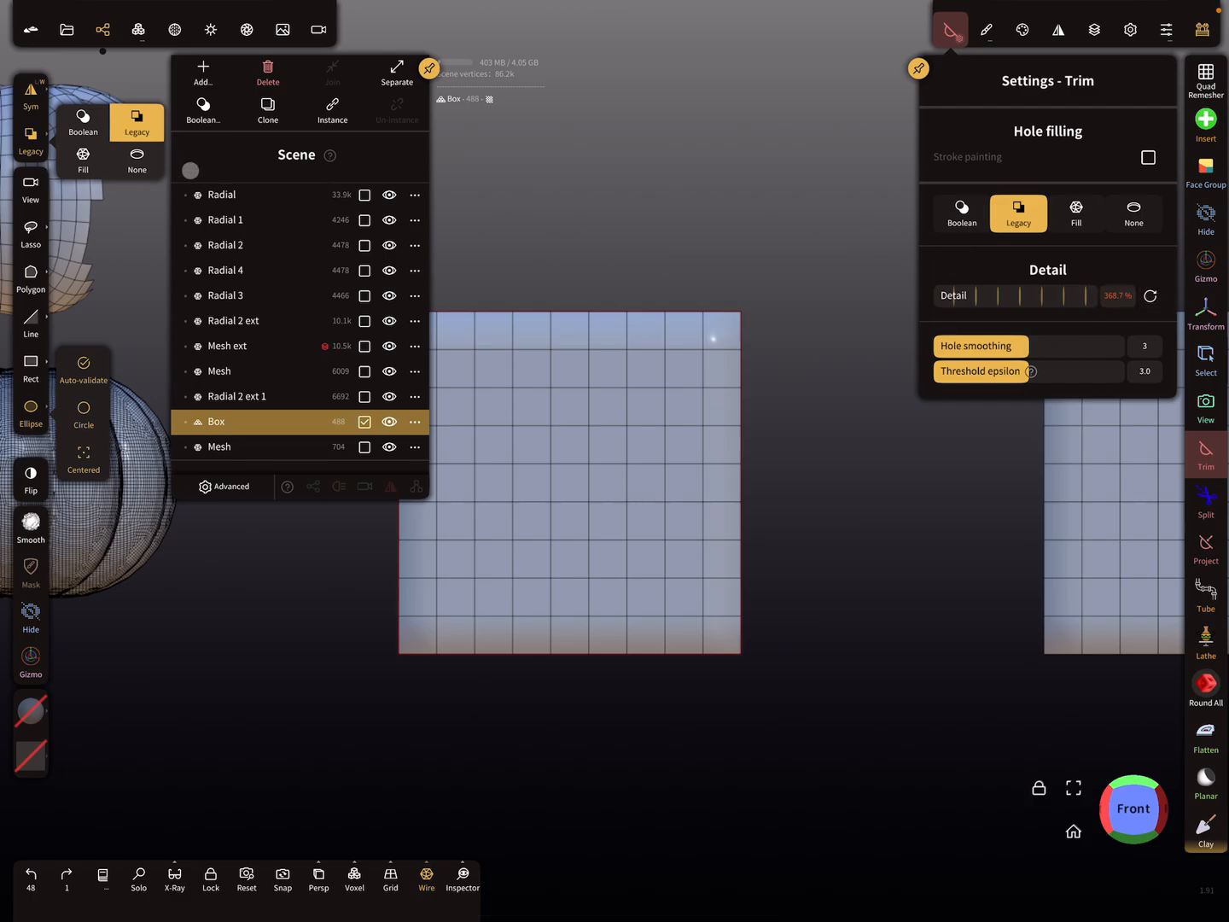
{"action": "left_click", "coordinate": [961, 214]}
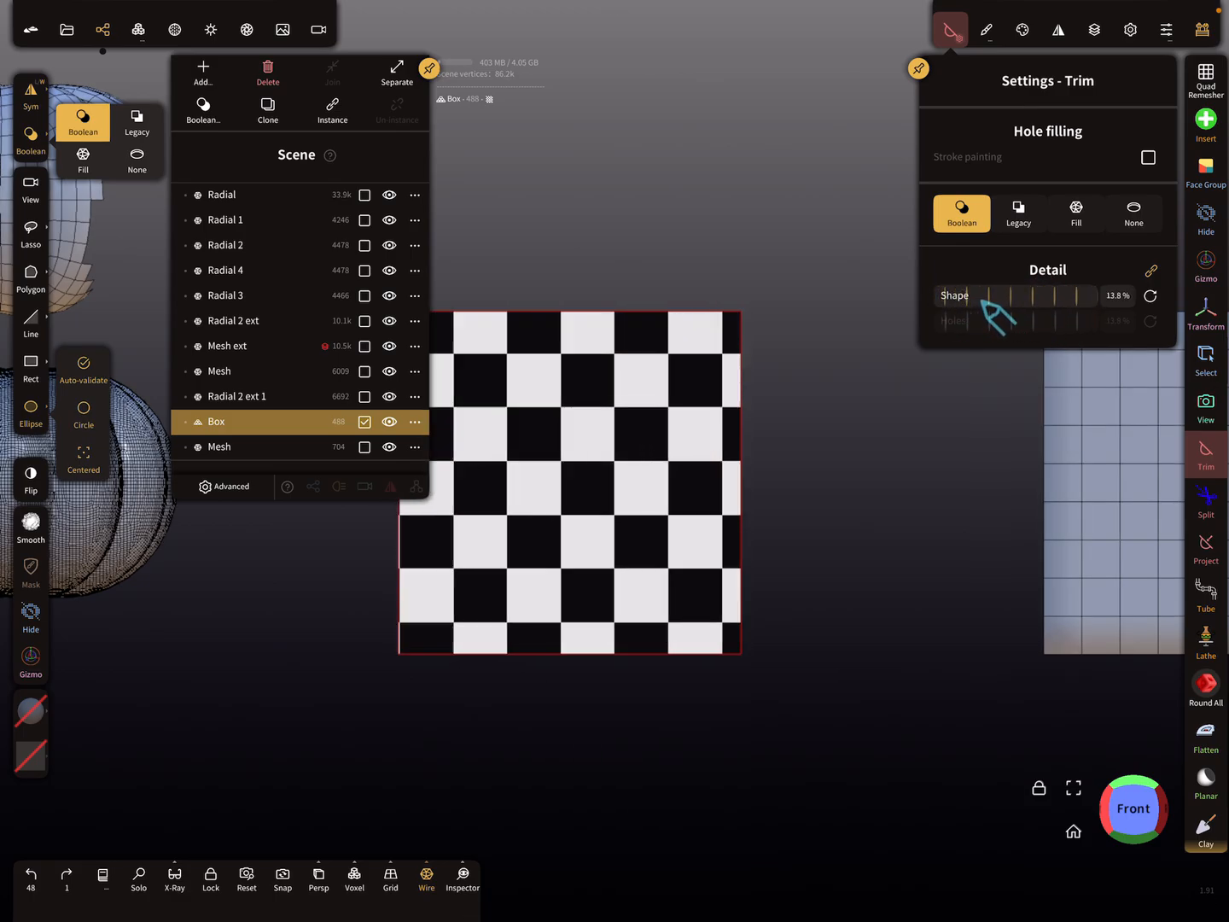
Step: Trim a hole at about 5% shape detail, undo, retry, then raise detail to 100%
{"action": "left_click_drag", "start_coordinate": [1015, 295], "coordinate": [1063, 296]}
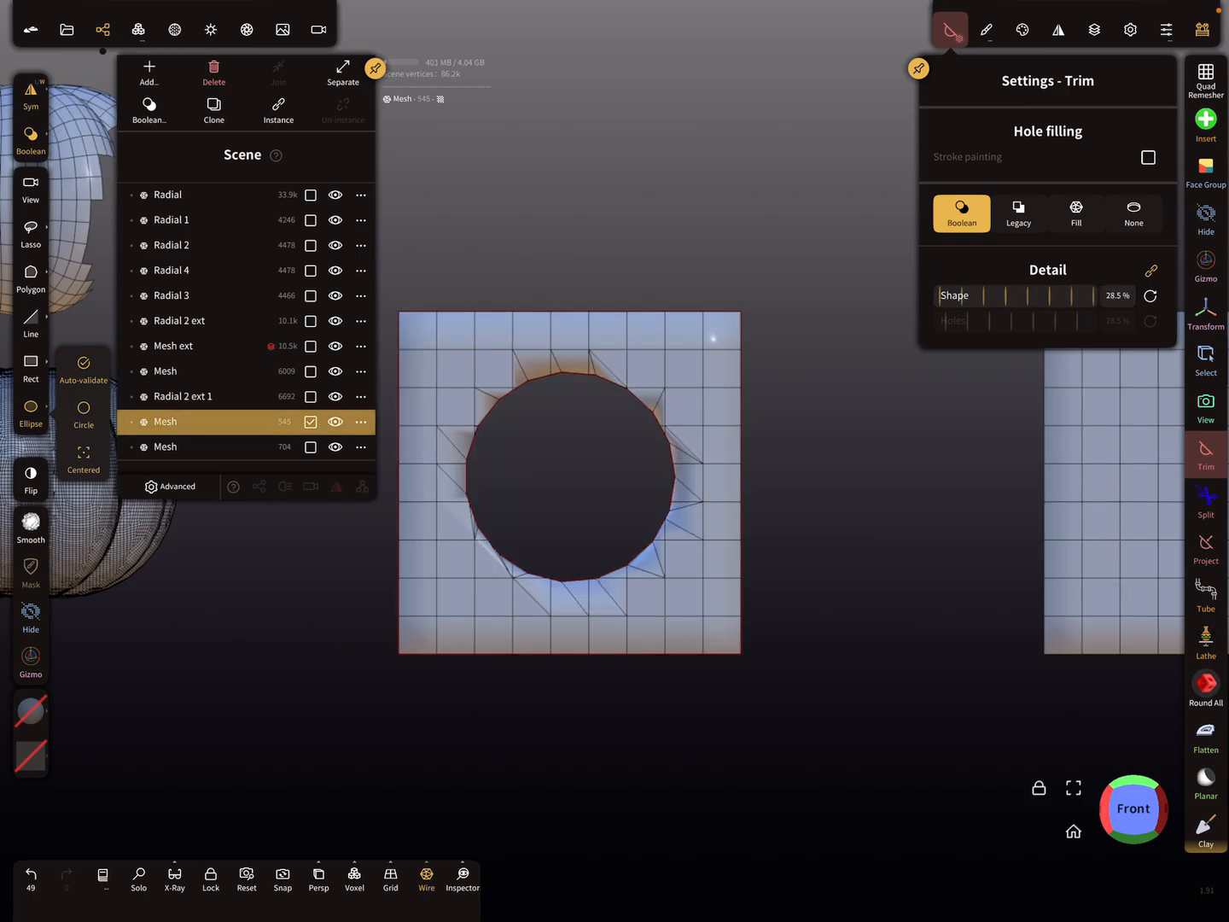
{"action": "left_click", "coordinate": [31, 875]}
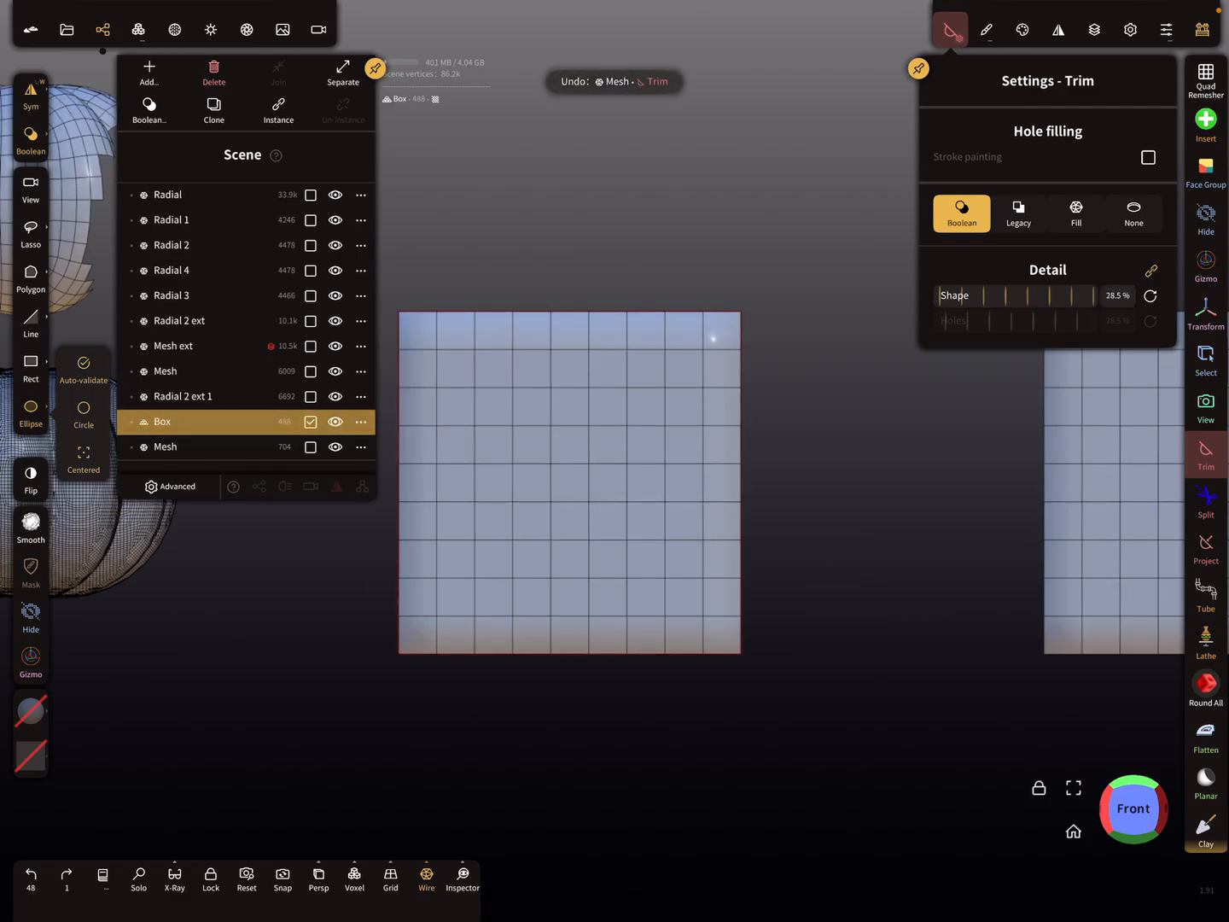
{"action": "left_click_drag", "start_coordinate": [1084, 295], "coordinate": [982, 295]}
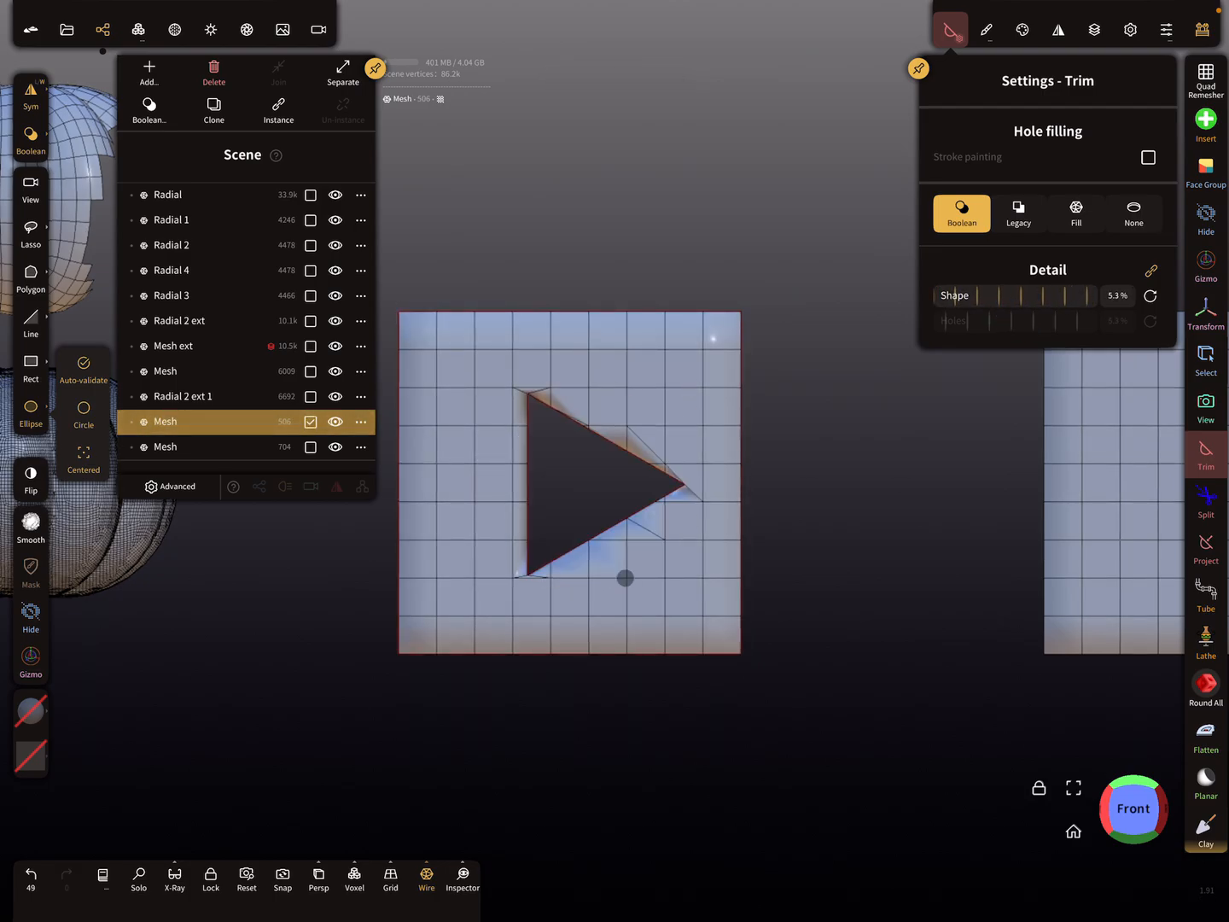
{"action": "left_click_drag", "start_coordinate": [990, 295], "coordinate": [1033, 303]}
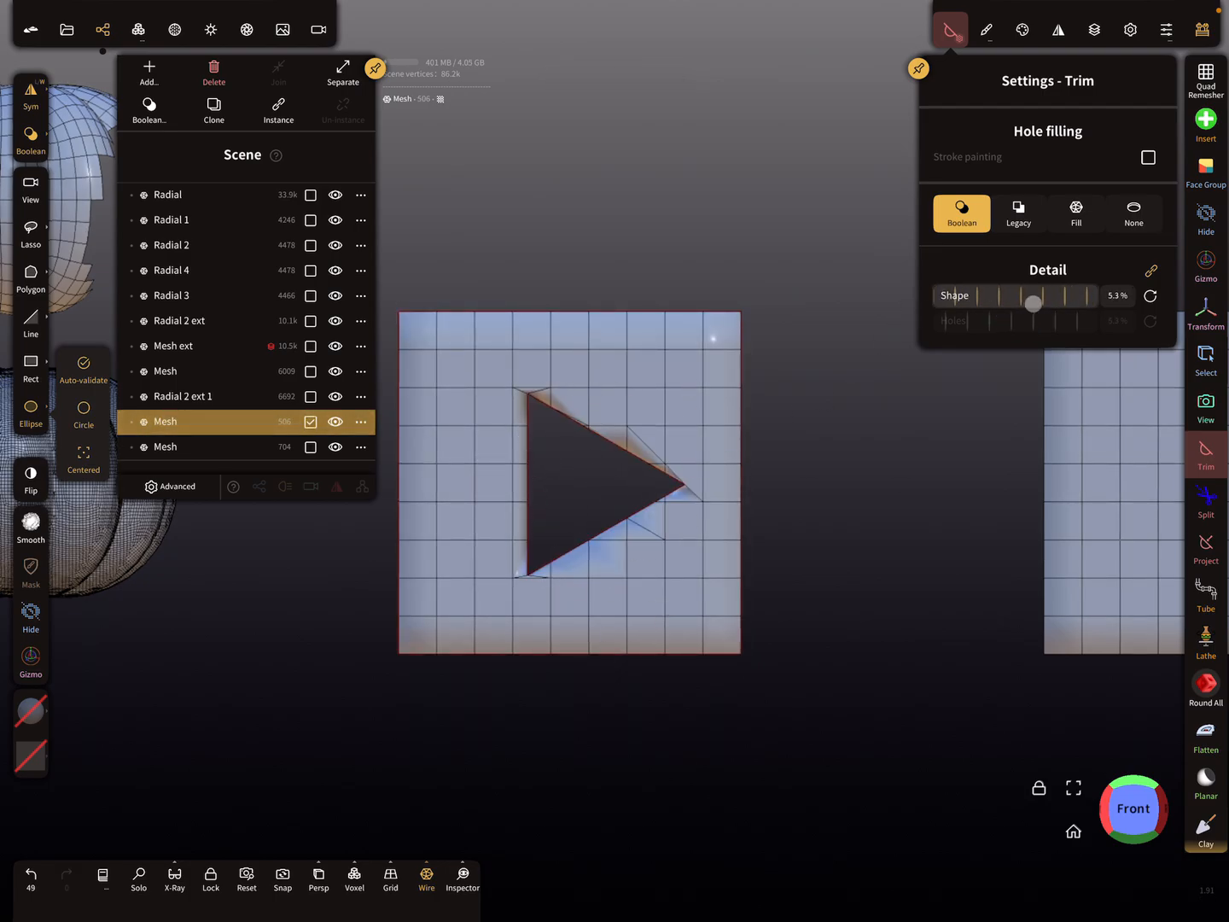
{"action": "left_click_drag", "start_coordinate": [1034, 304], "coordinate": [1016, 304]}
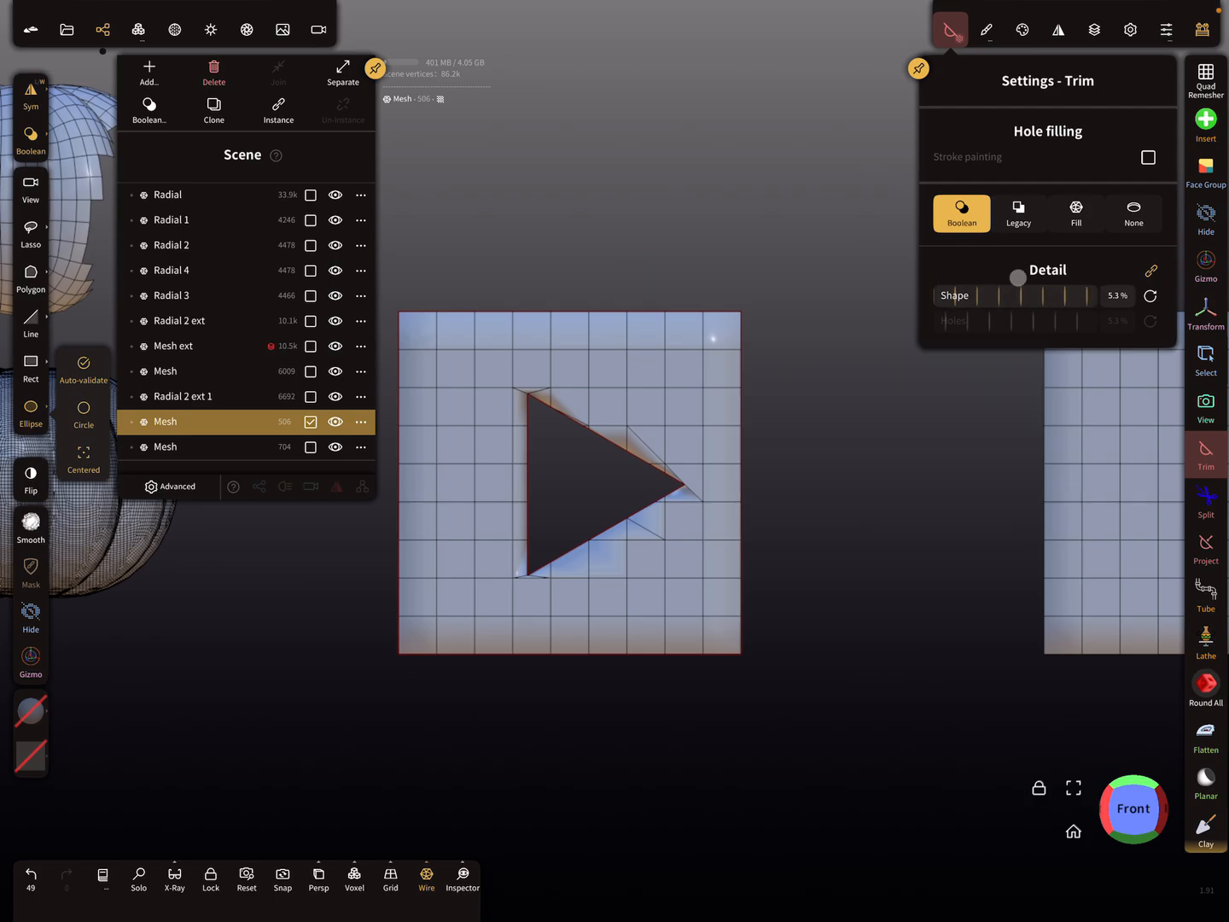
{"action": "left_click_drag", "start_coordinate": [1018, 295], "coordinate": [1127, 296]}
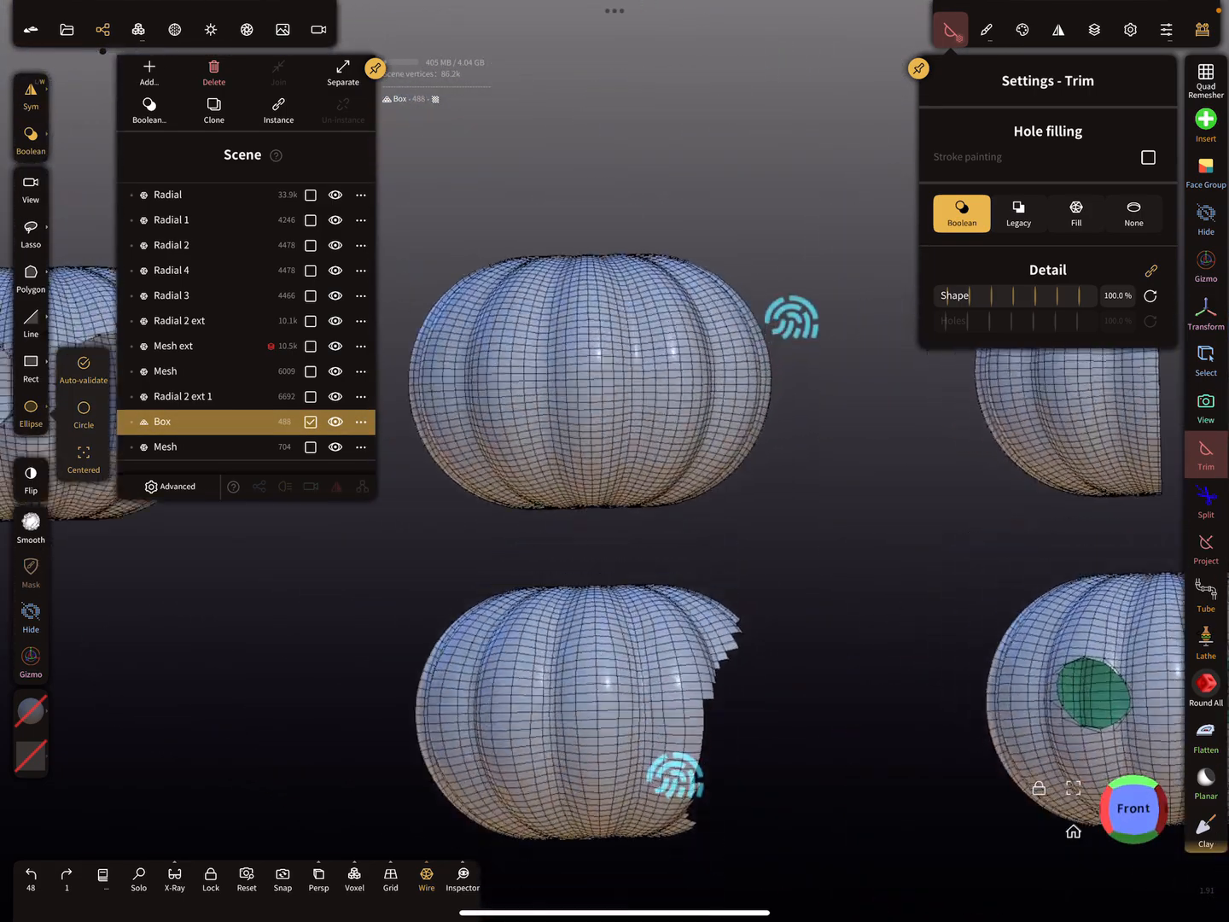
Step: Isolate Radial 2 ext with Solo and choose the SelMask tool from the tool palette
{"action": "left_click", "coordinate": [179, 321]}
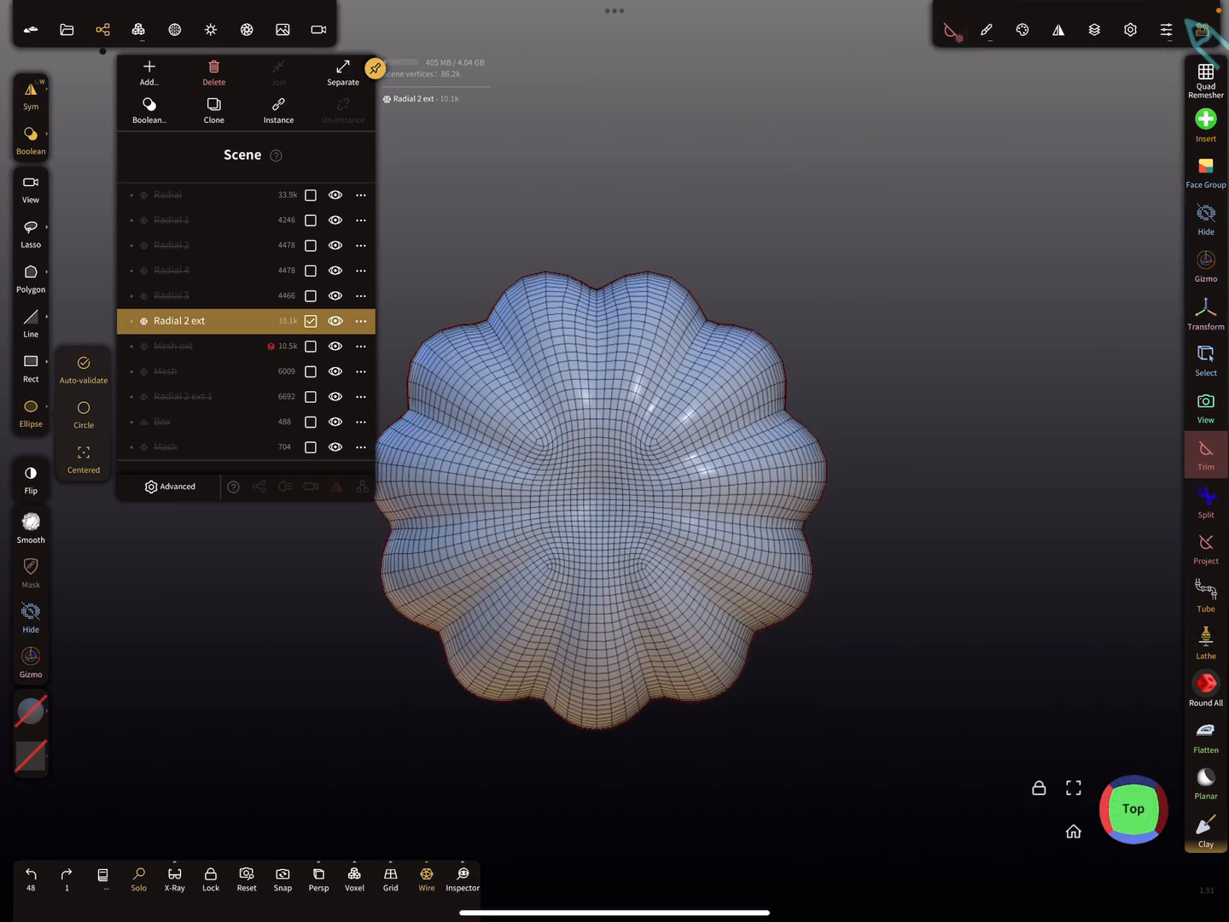
{"action": "left_click", "coordinate": [1203, 29]}
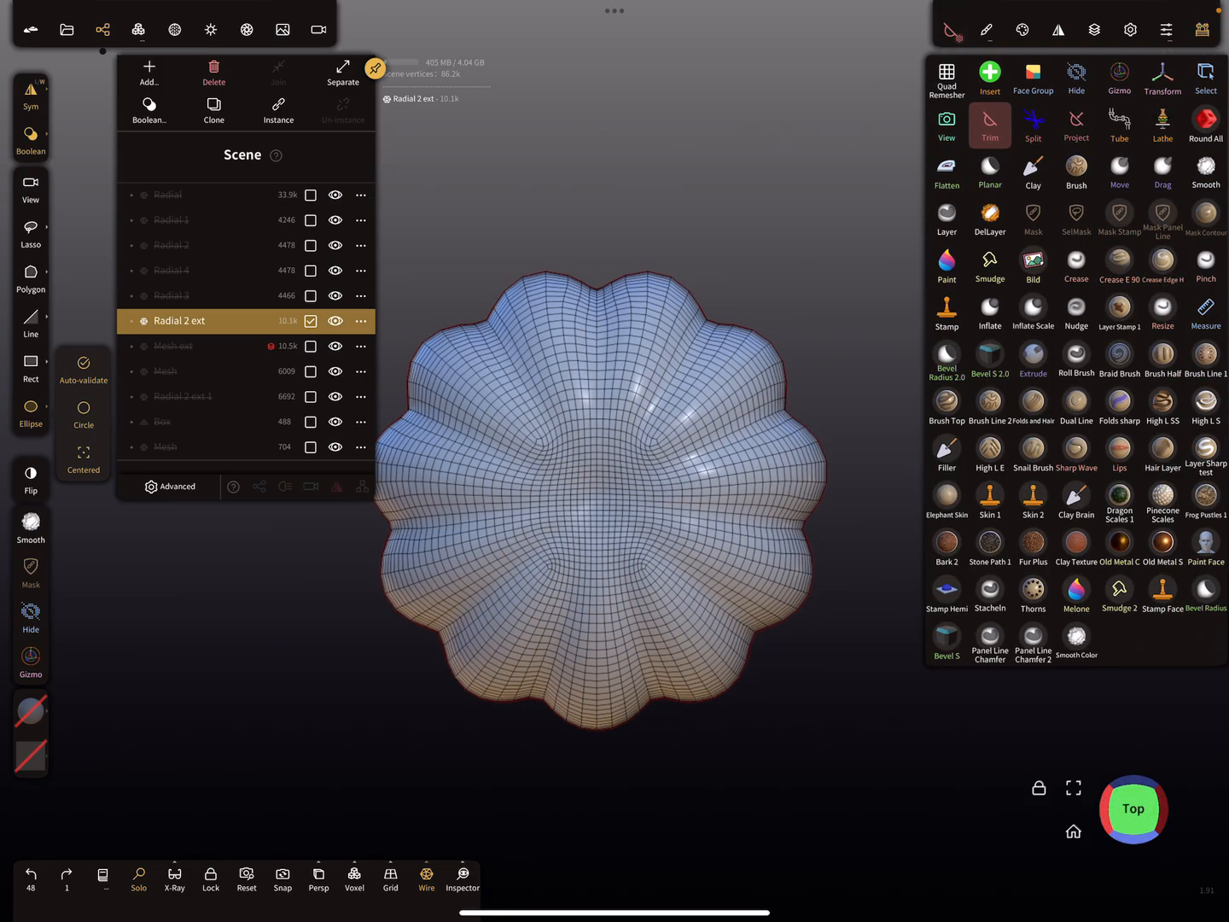
{"action": "left_click", "coordinate": [1076, 219]}
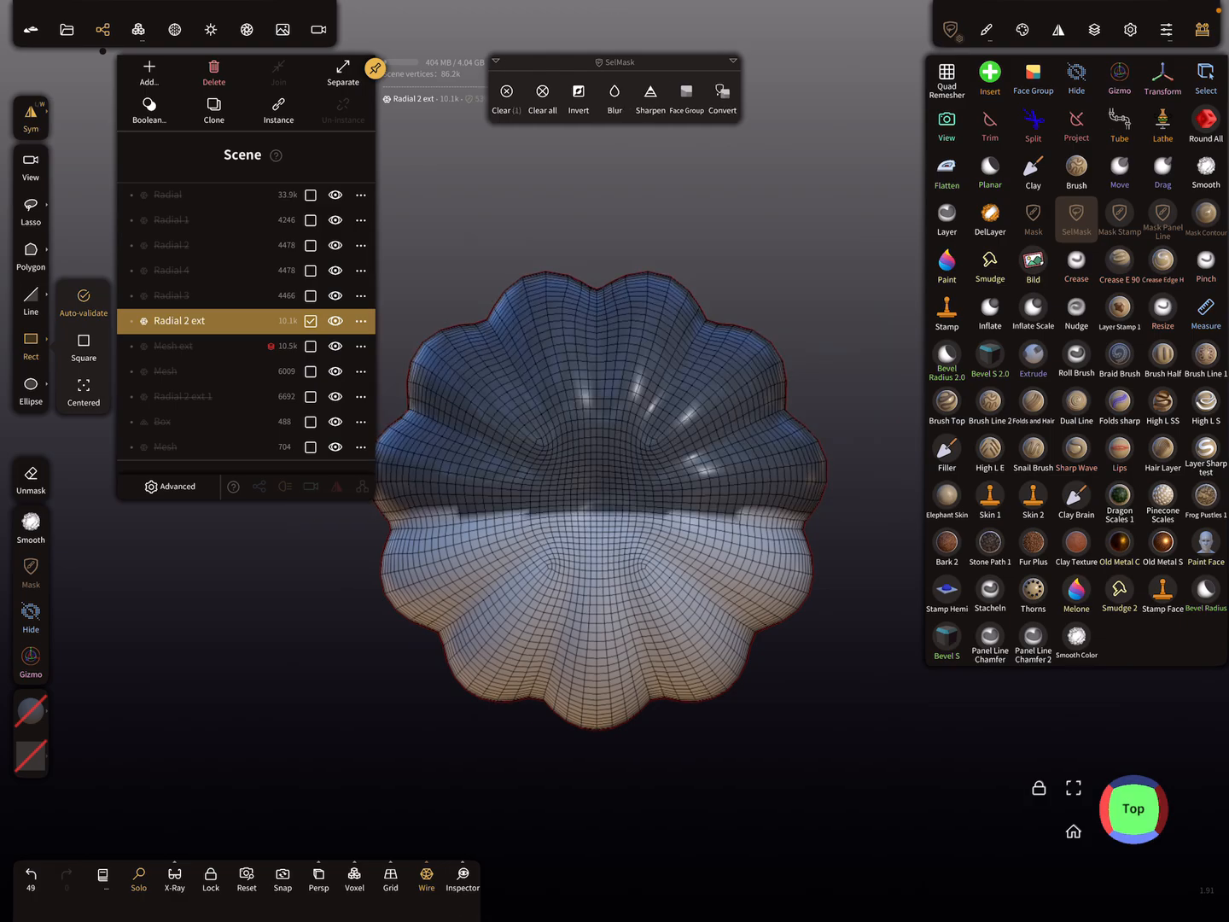
Step: Mask the upper half with a rectangle SelMask and split it into Radial 2 ext 2
{"action": "left_click_drag", "start_coordinate": [614, 426], "coordinate": [773, 376]}
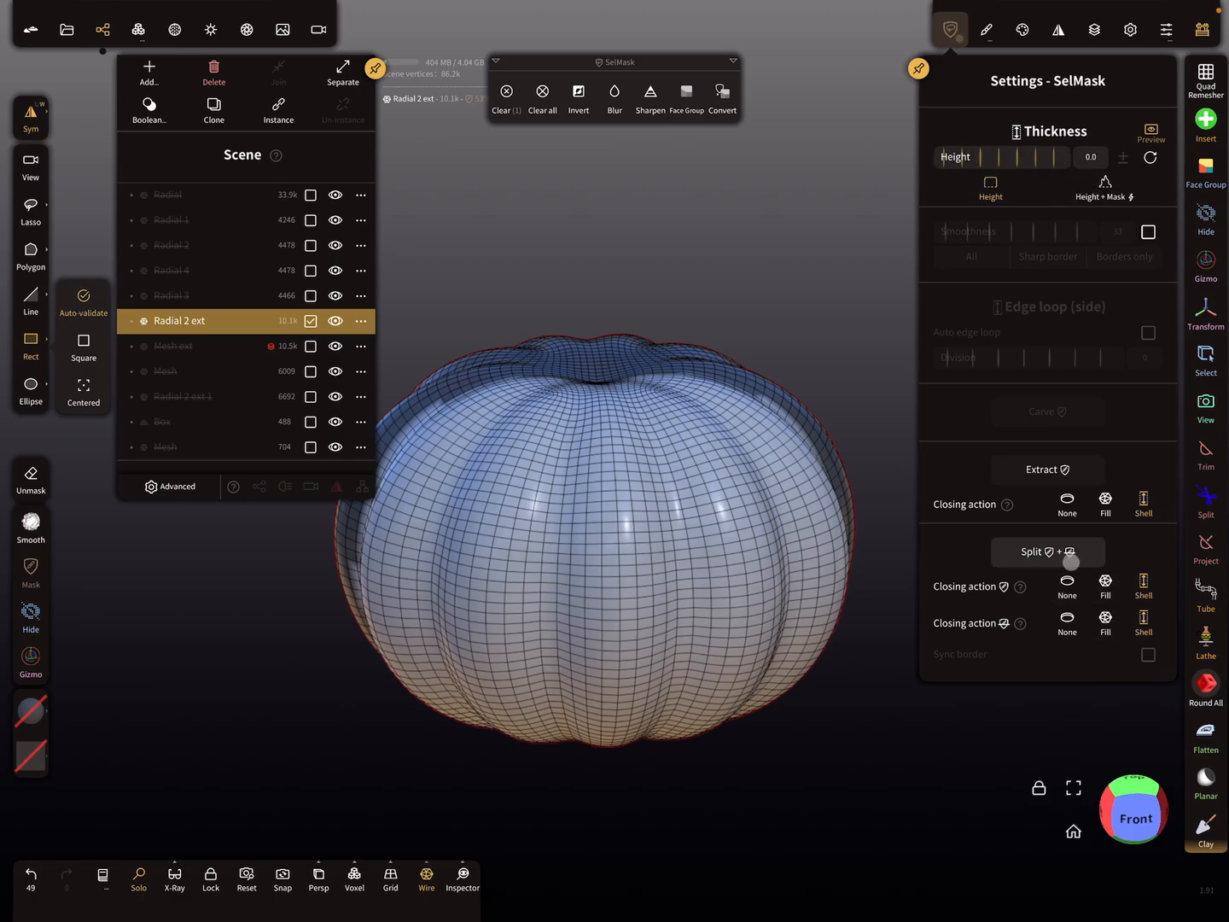
{"action": "left_click", "coordinate": [1032, 552]}
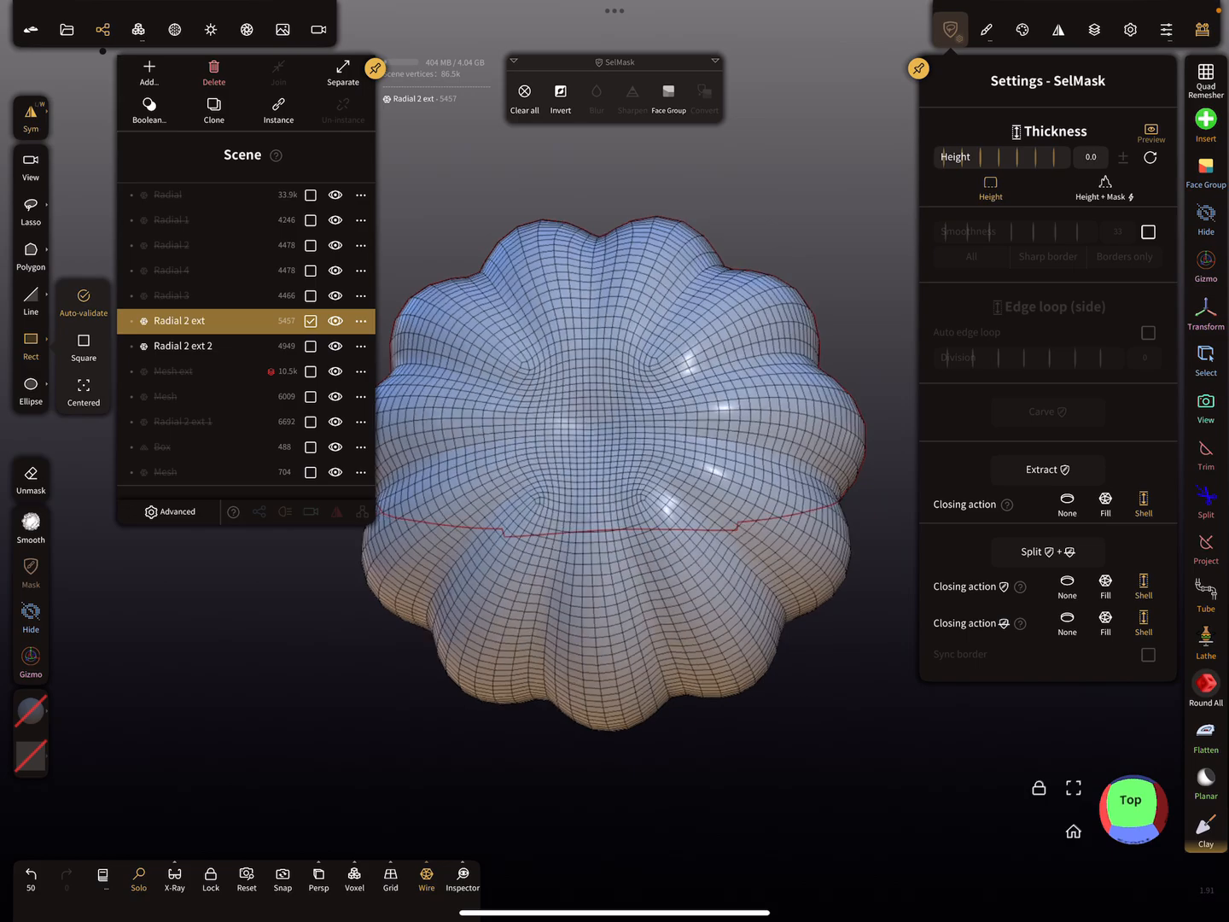
{"action": "left_click", "coordinate": [180, 345]}
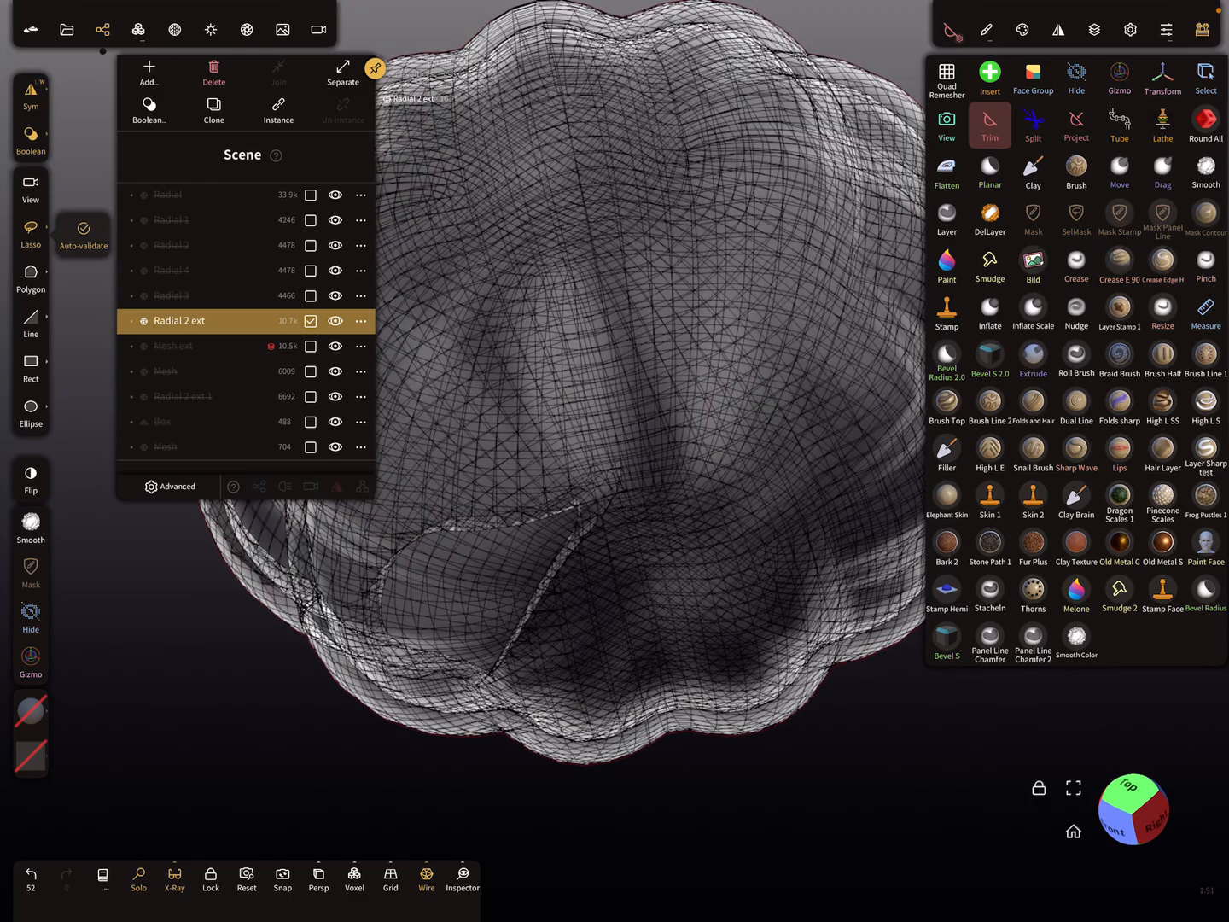
Step: Join the split halves back into Radial 2 ext from its Scene options menu
{"action": "left_click", "coordinate": [361, 321]}
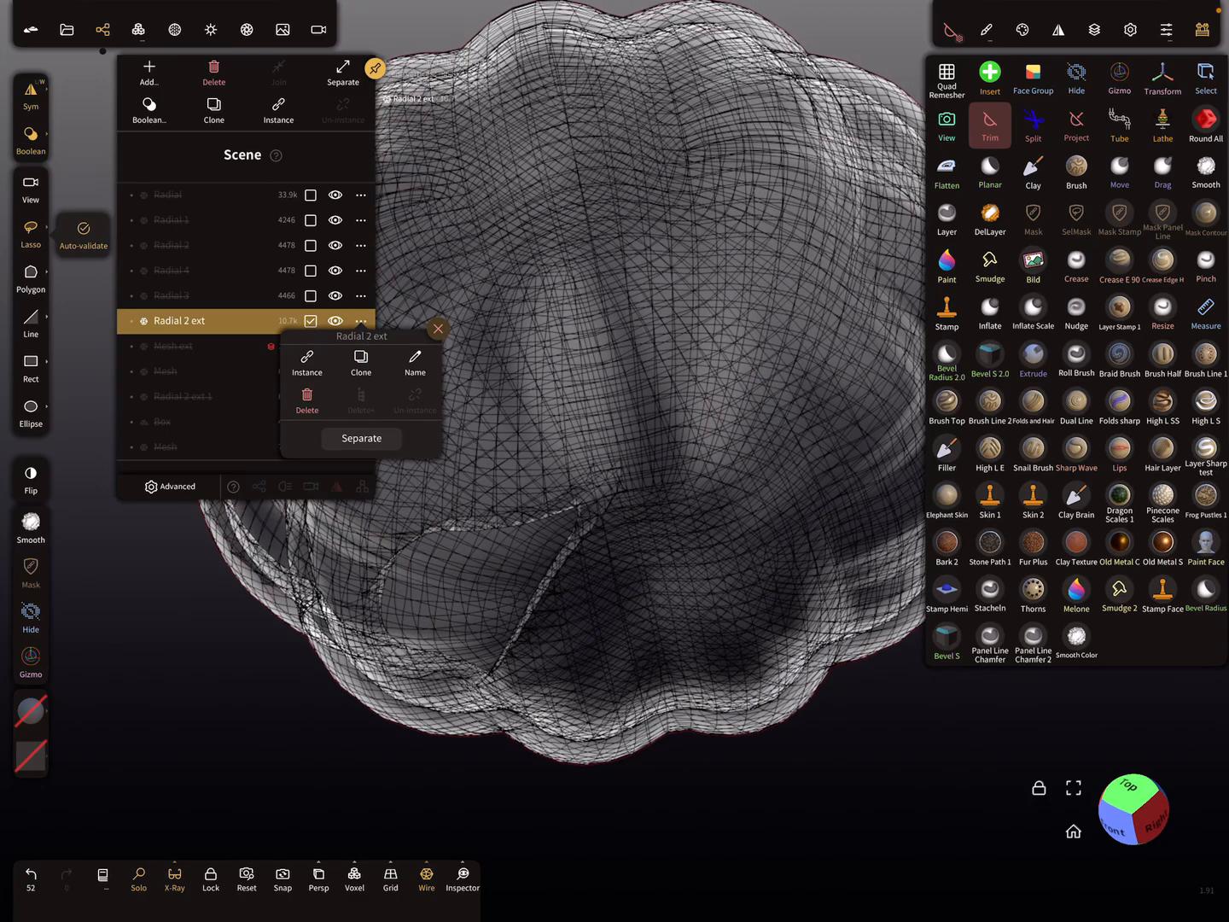
{"action": "left_click", "coordinate": [360, 438]}
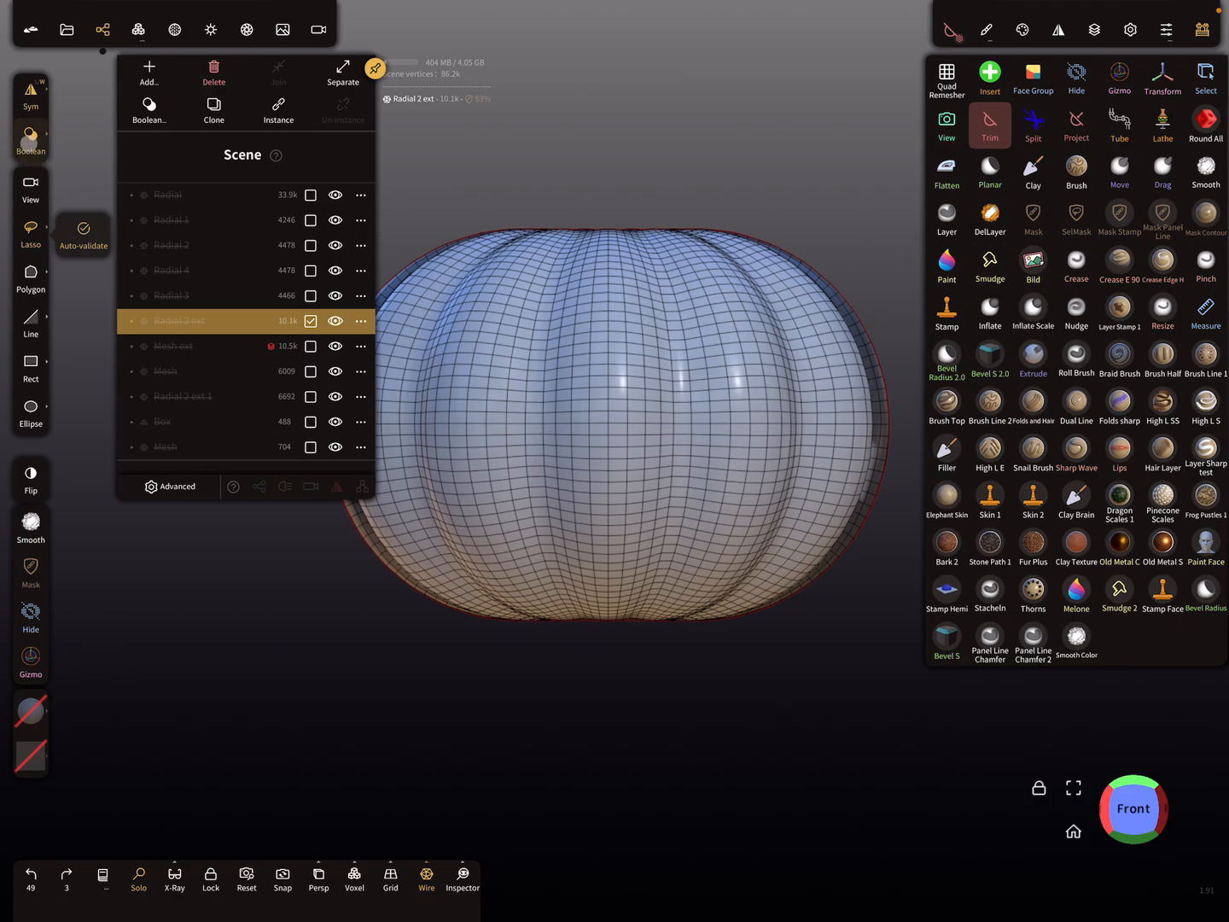
Step: Set Trim hole filling to Legacy and lasso-trim the eye holes through the front
{"action": "left_click", "coordinate": [30, 135]}
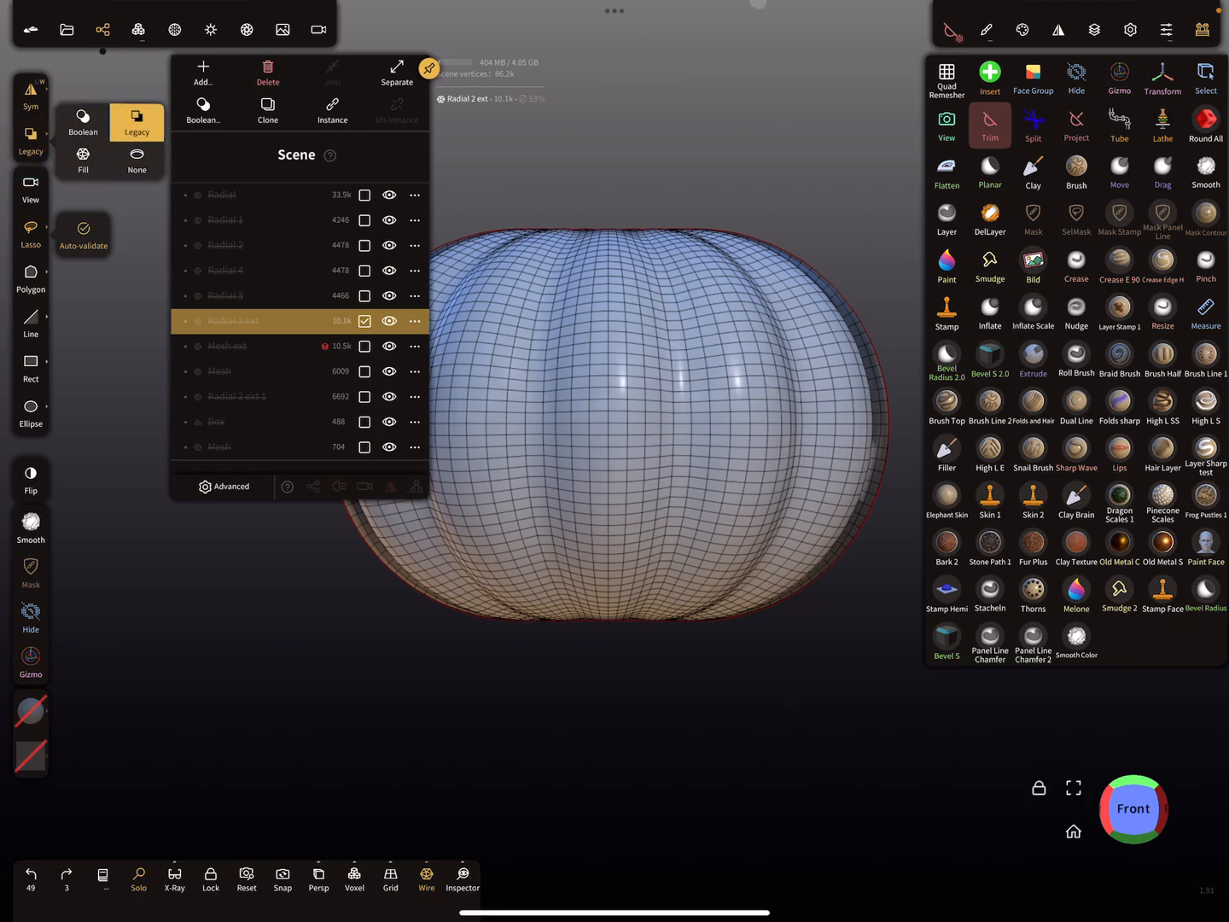
{"action": "left_click", "coordinate": [991, 125]}
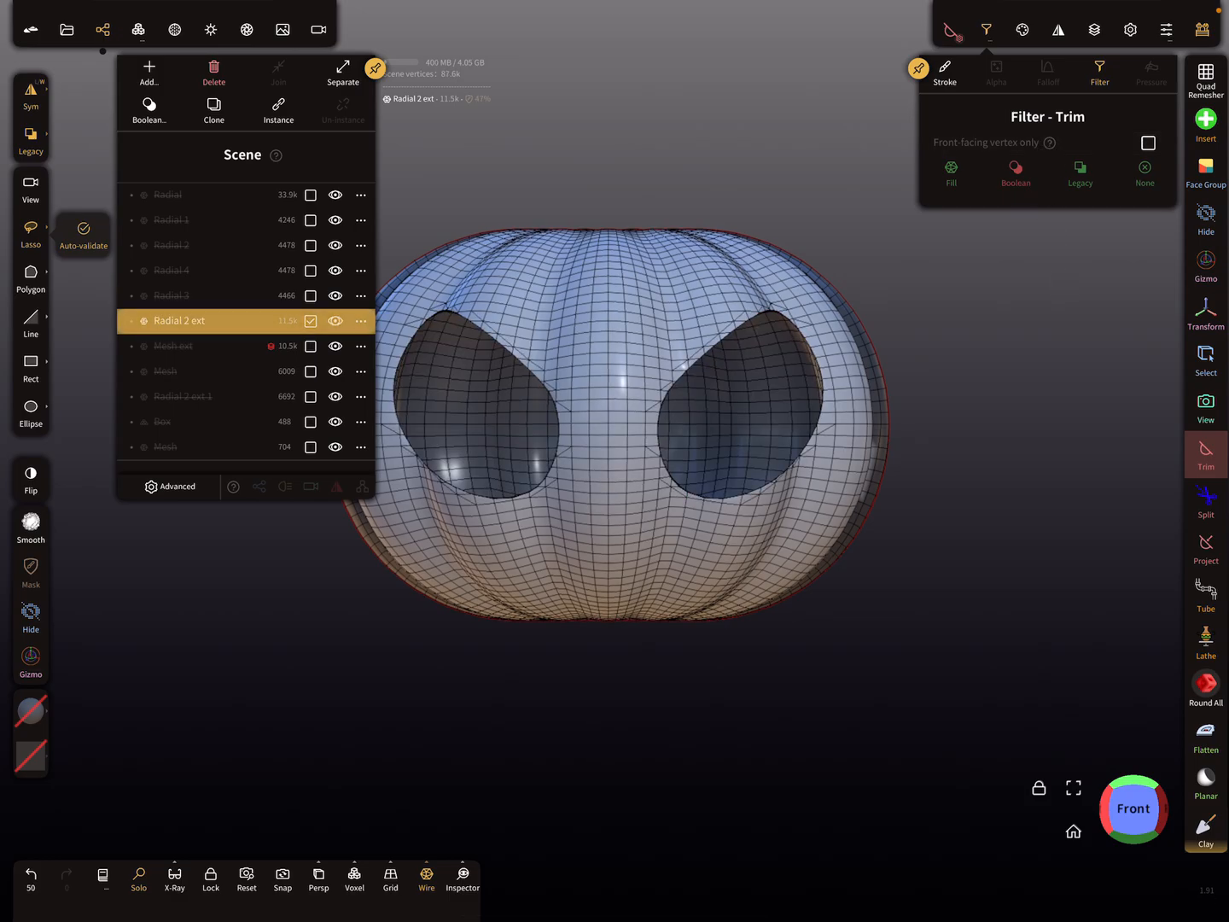
{"action": "left_click_drag", "start_coordinate": [614, 427], "coordinate": [747, 589]}
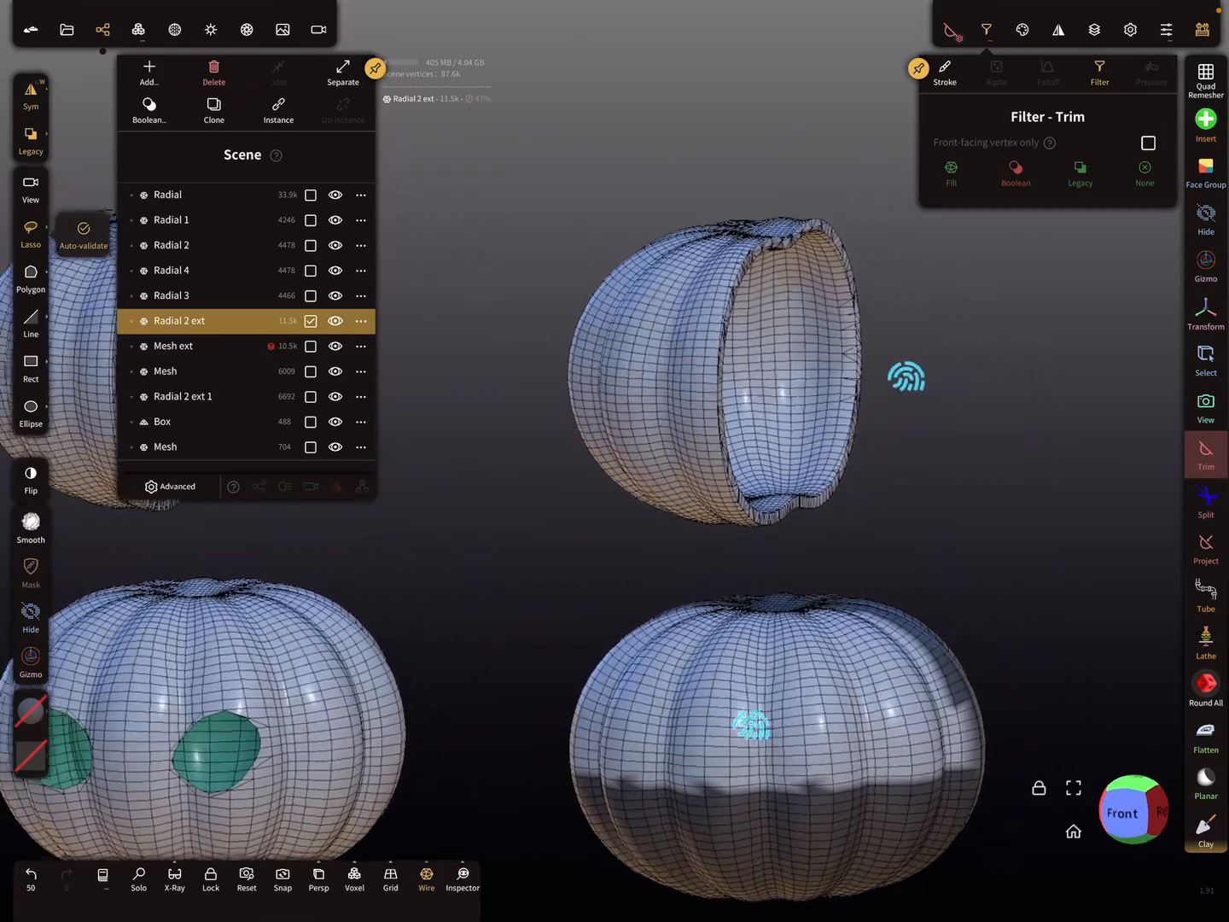
Step: Trim the half-pumpkin Mesh with hole filling set to Fill, then toggle X-Ray
{"action": "left_click", "coordinate": [165, 371]}
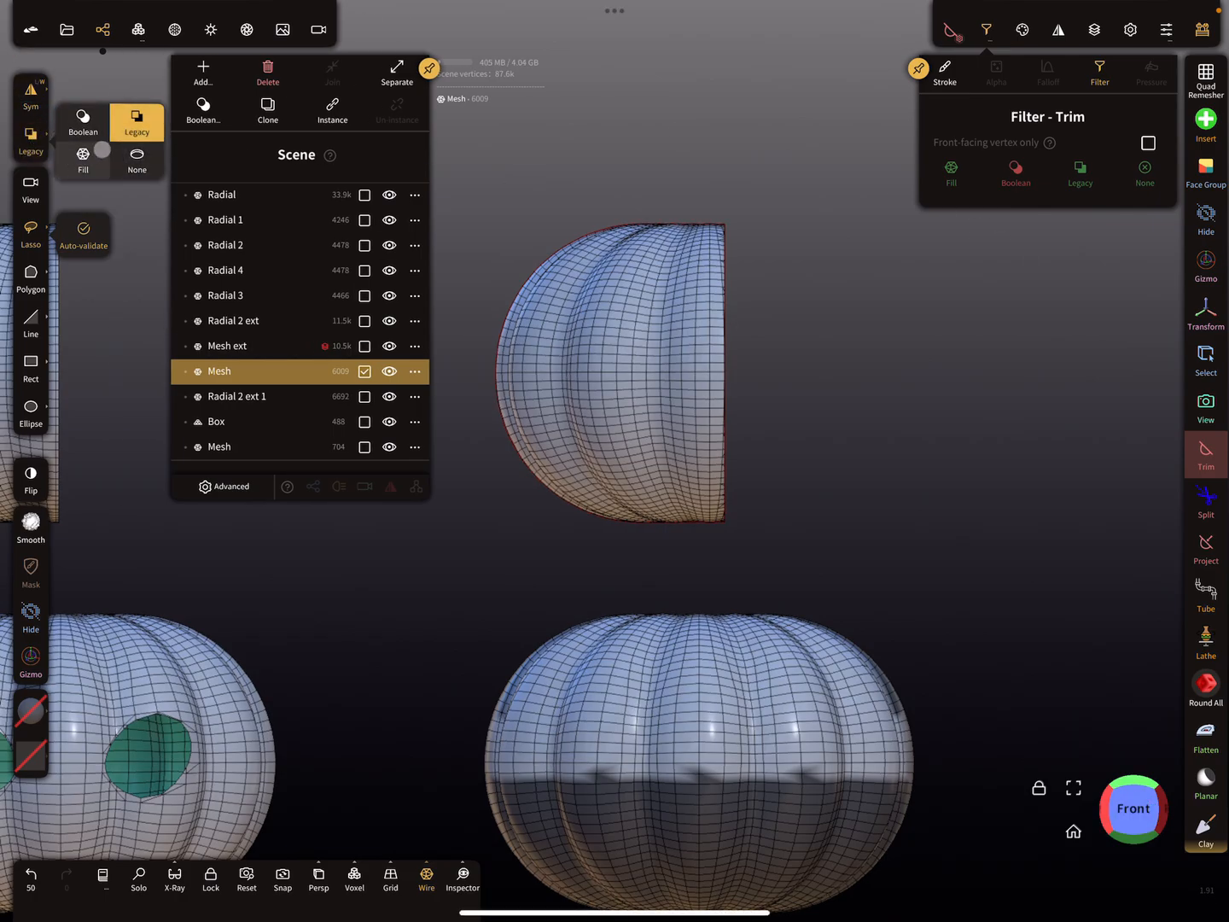
{"action": "left_click", "coordinate": [83, 160]}
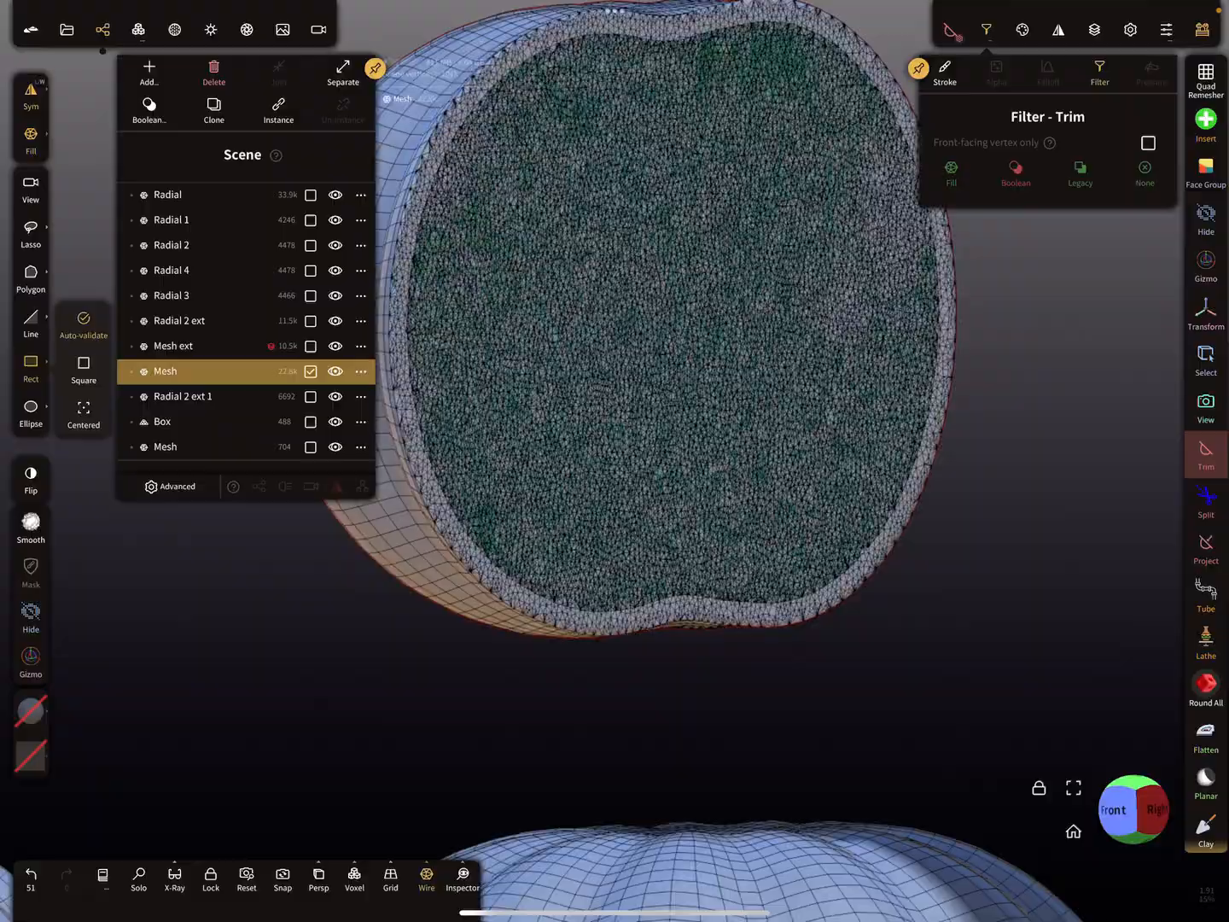
{"action": "left_click", "coordinate": [173, 879]}
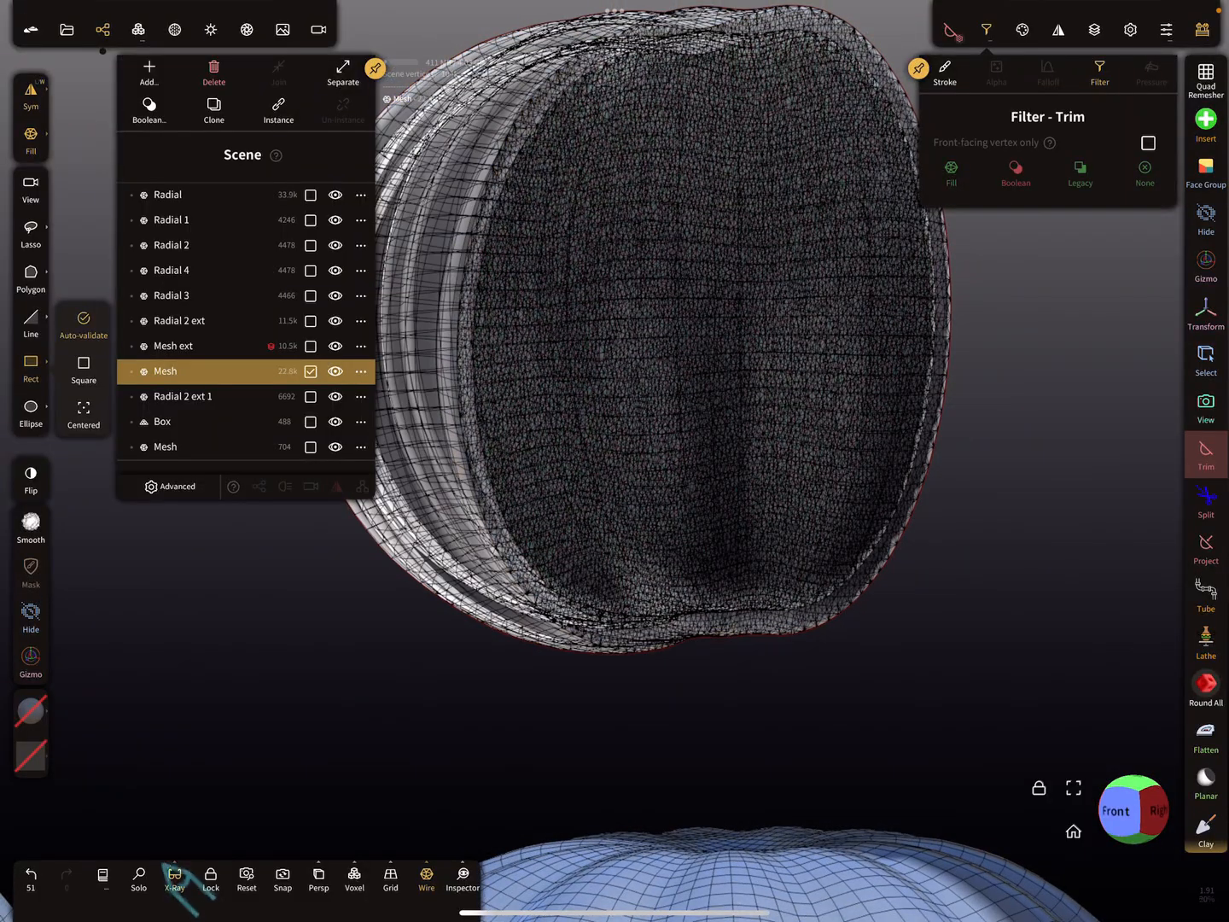